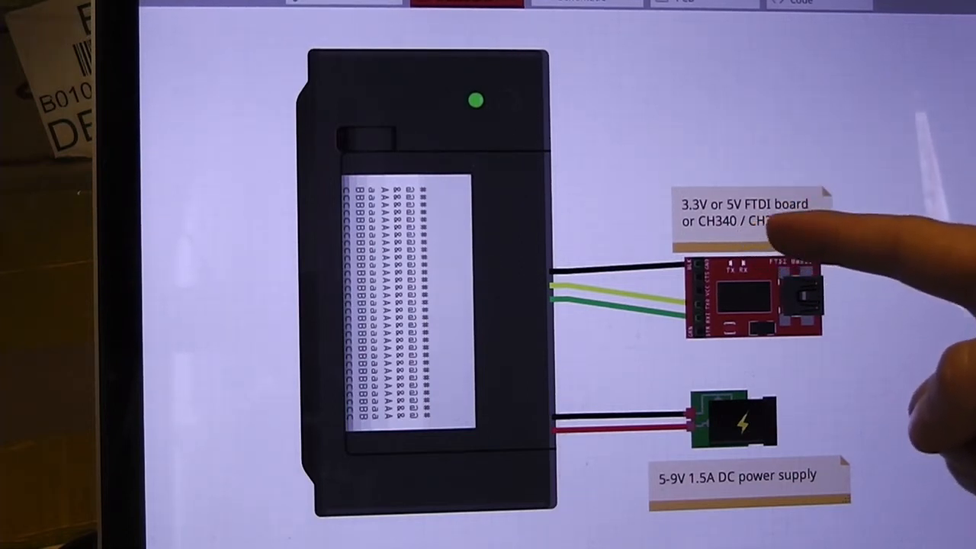
pyautogui.moveTo(762, 244)
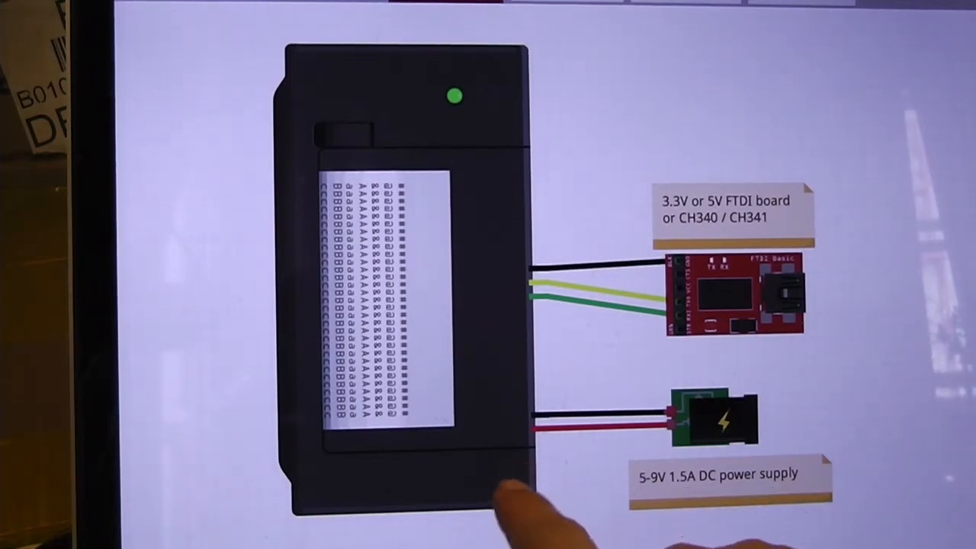
pyautogui.moveTo(549, 488)
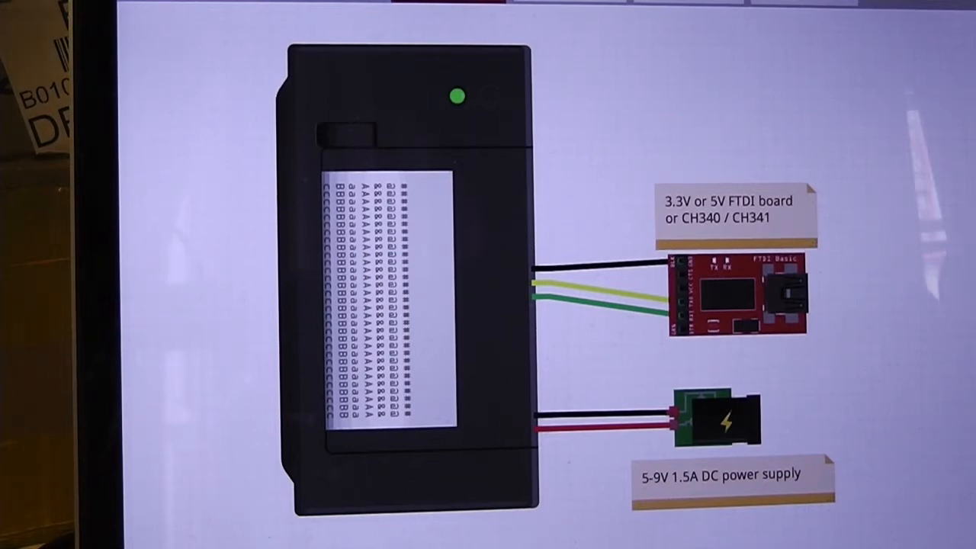
# Select the /dev/tty.wchusbserial1410 serial port and bring up the Serial Monitor at 19200 baud.
pyautogui.click(338, 6)
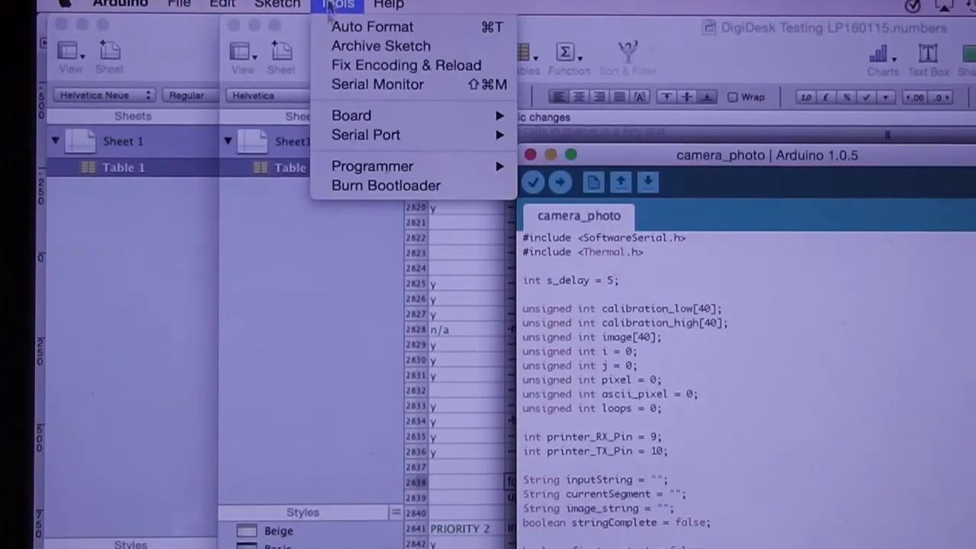
pyautogui.moveTo(384, 141)
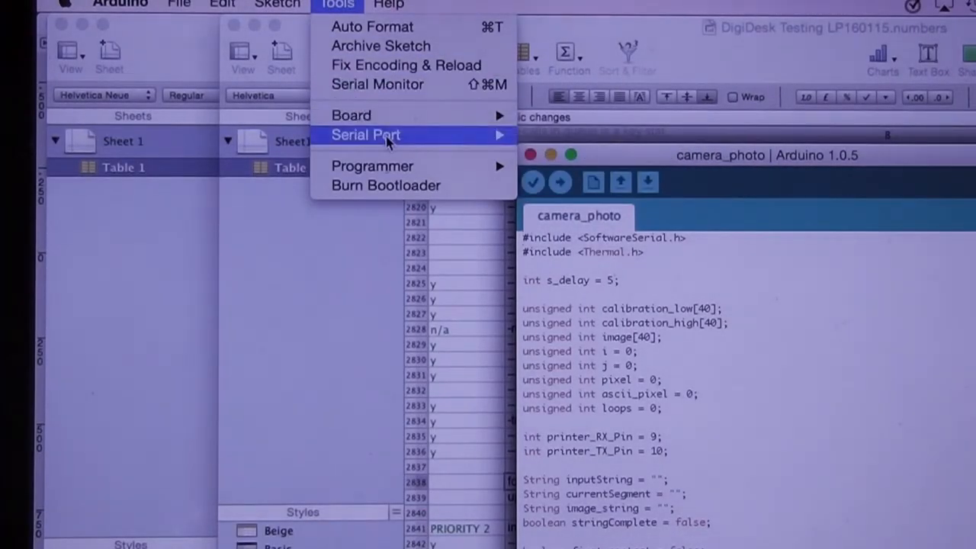
pyautogui.click(366, 135)
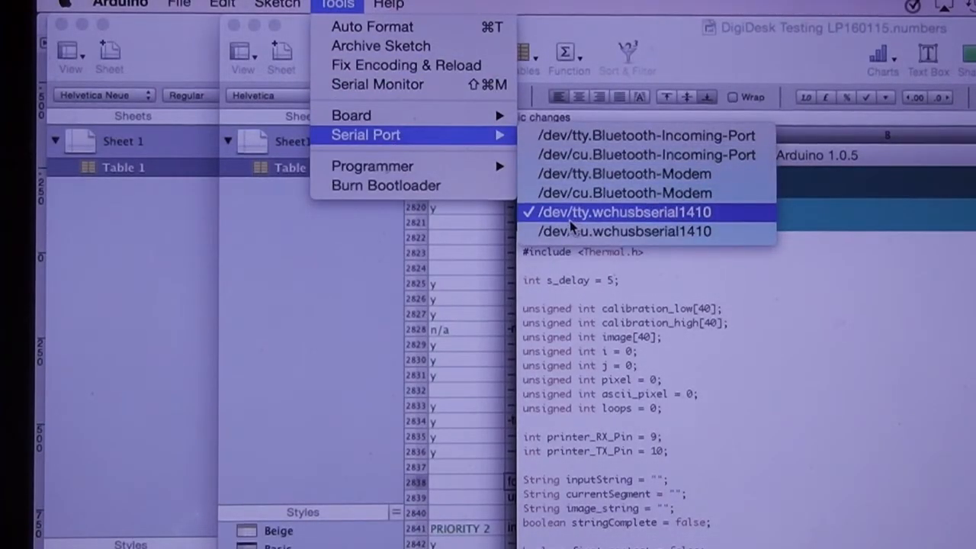
pyautogui.click(376, 84)
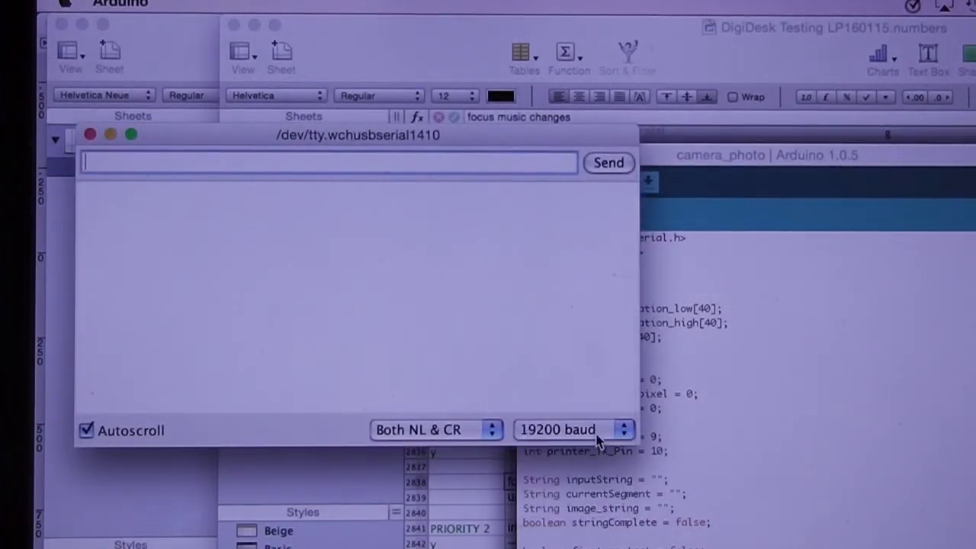
pyautogui.write('h')
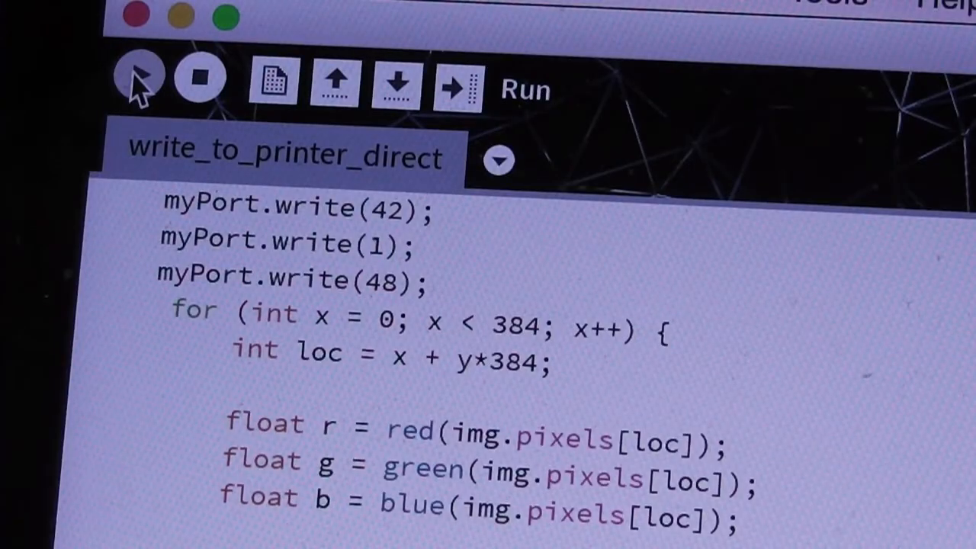
# Start the write_to_printer_direct sketch from the Processing toolbar.
pyautogui.click(137, 83)
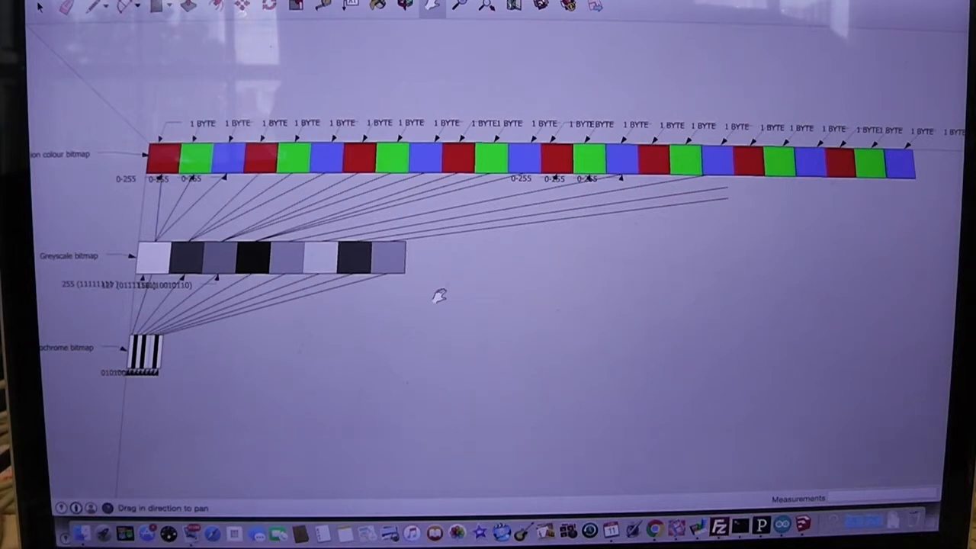
pyautogui.moveTo(739, 372)
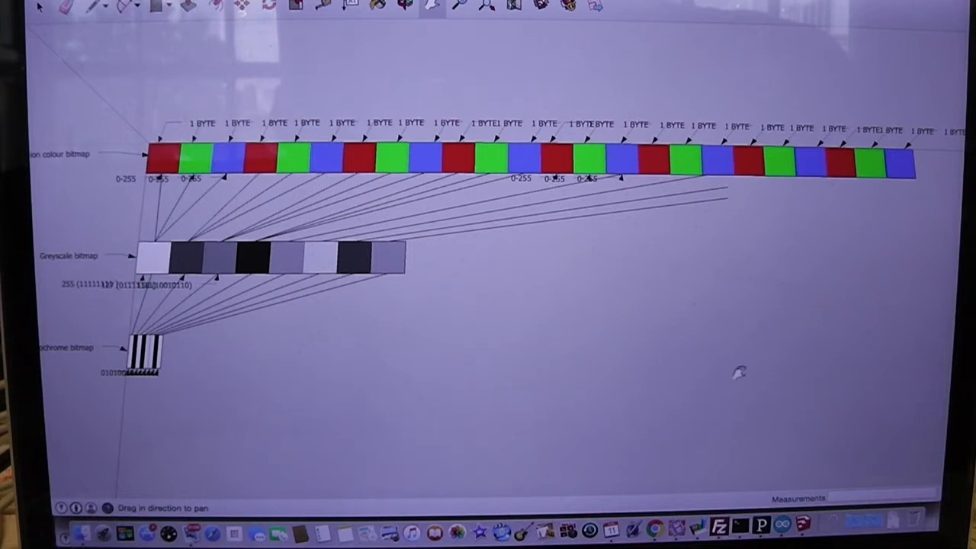
pyautogui.moveTo(287, 276)
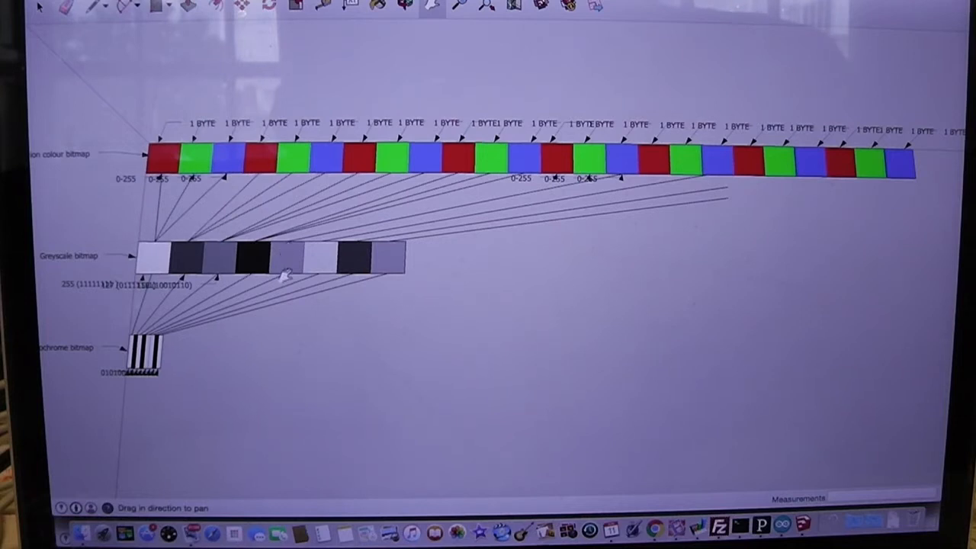
pyautogui.moveTo(328, 323)
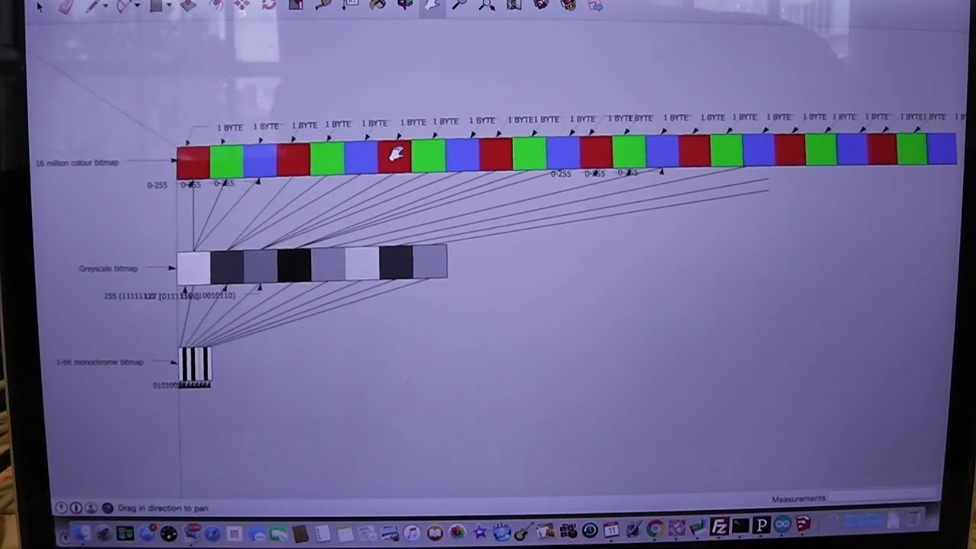
pyautogui.moveTo(533, 138)
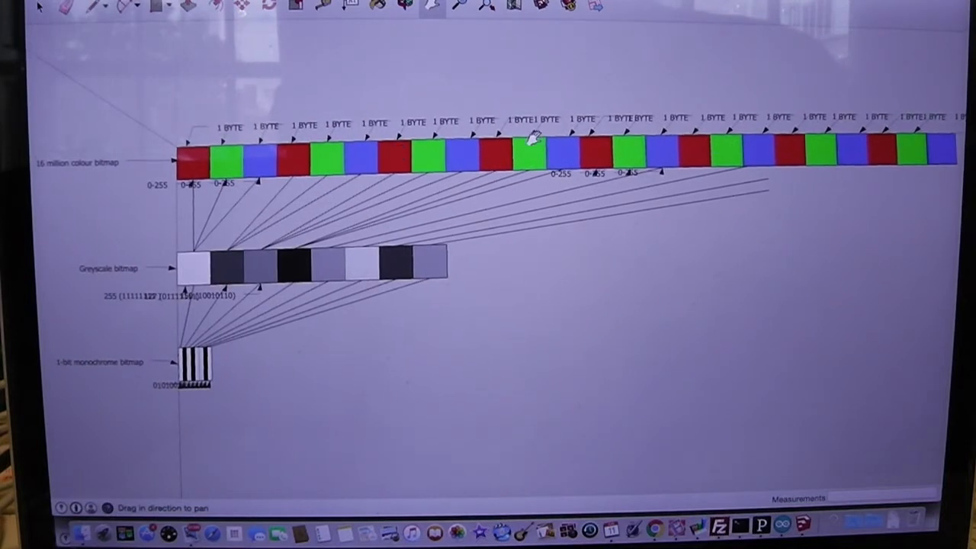
pyautogui.moveTo(232, 384)
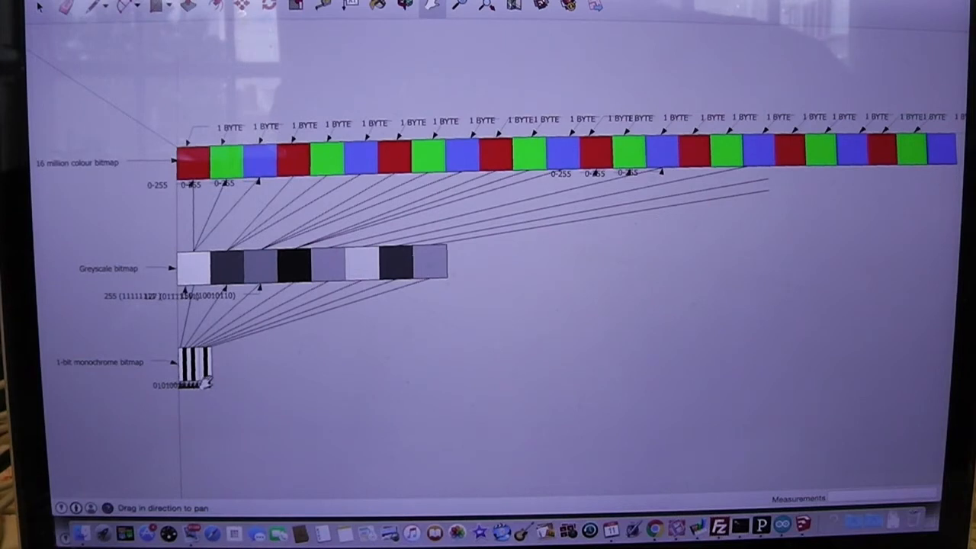
pyautogui.moveTo(628, 152)
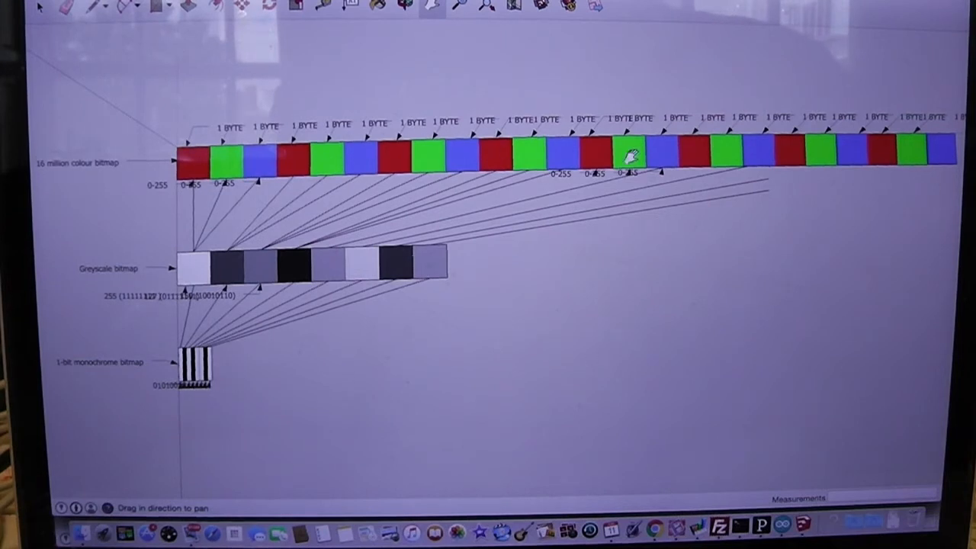
pyautogui.moveTo(328, 136)
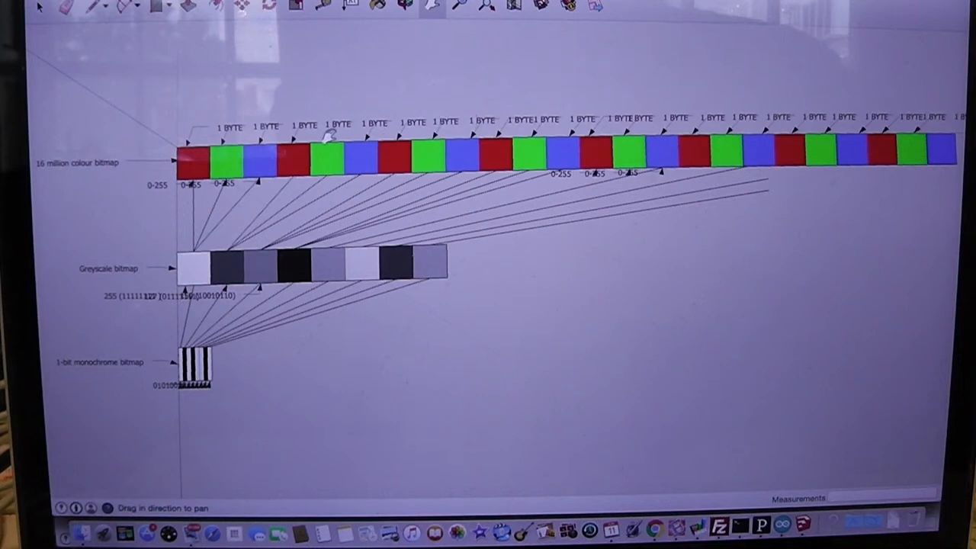
pyautogui.moveTo(267, 167)
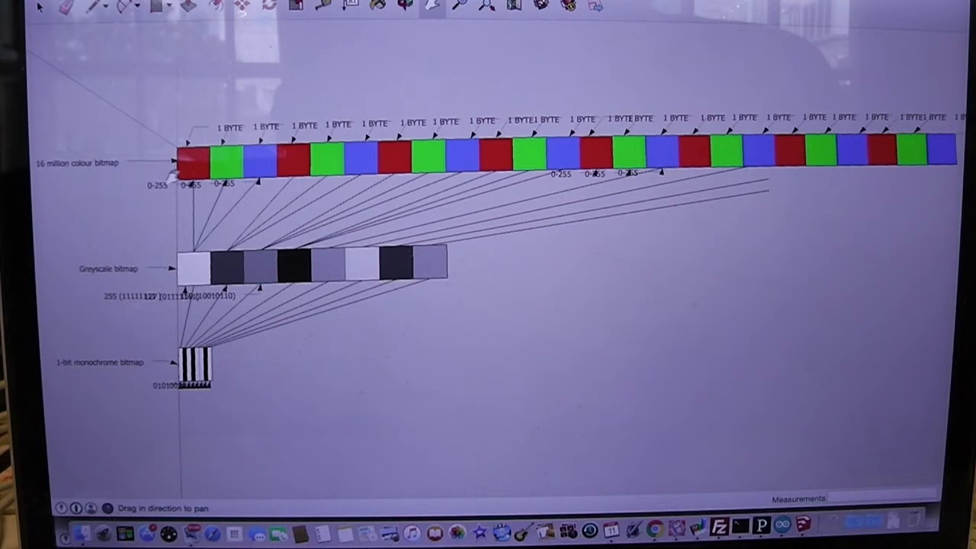
pyautogui.moveTo(222, 164)
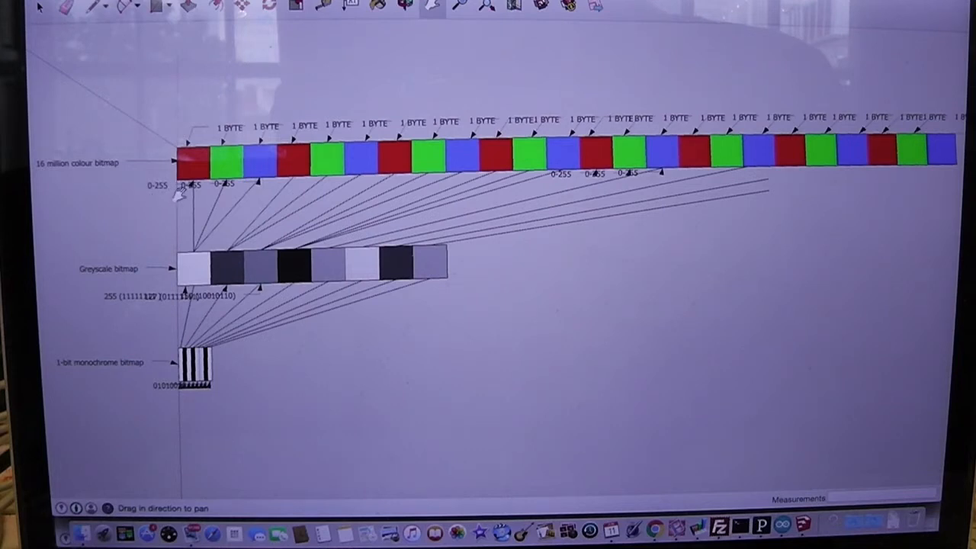
pyautogui.moveTo(152, 191)
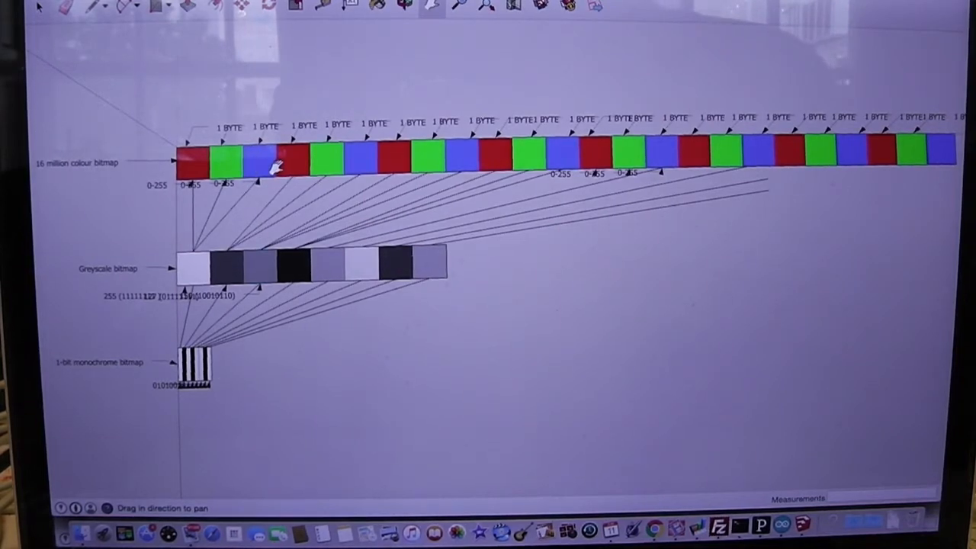
pyautogui.moveTo(195, 370)
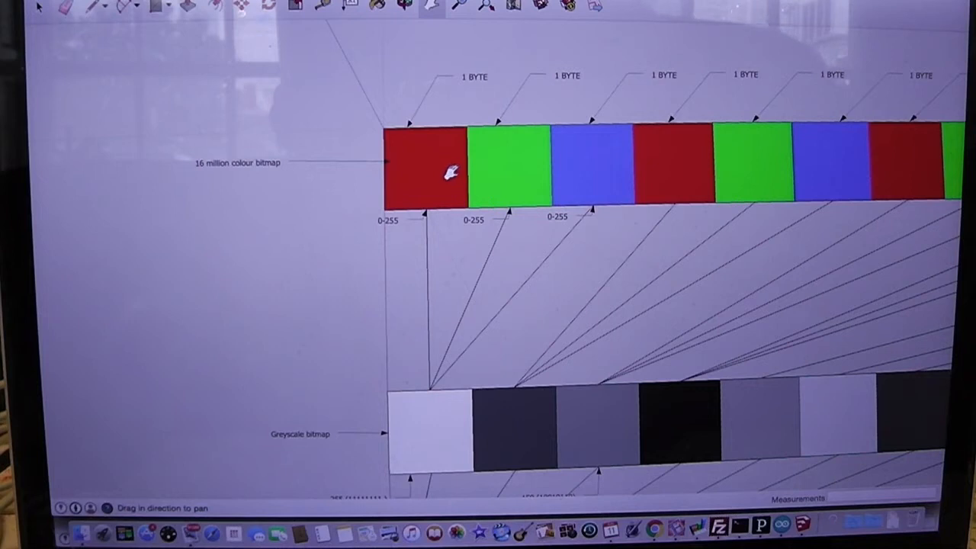
pyautogui.moveTo(419, 229)
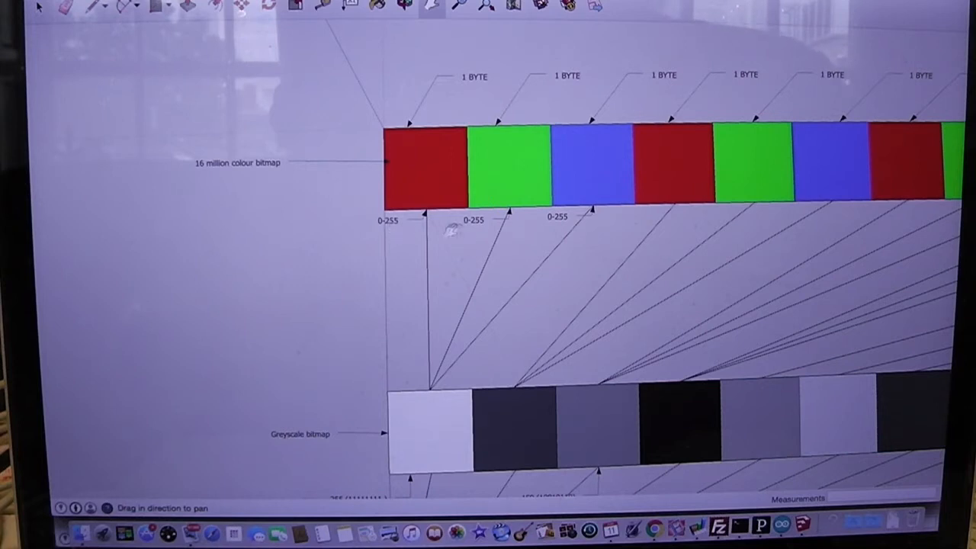
pyautogui.moveTo(381, 232)
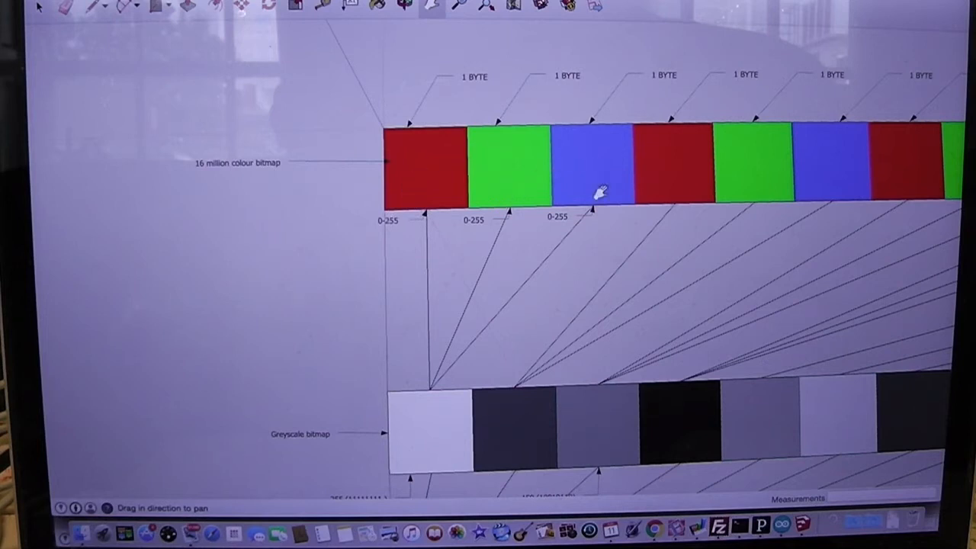
pyautogui.moveTo(394, 232)
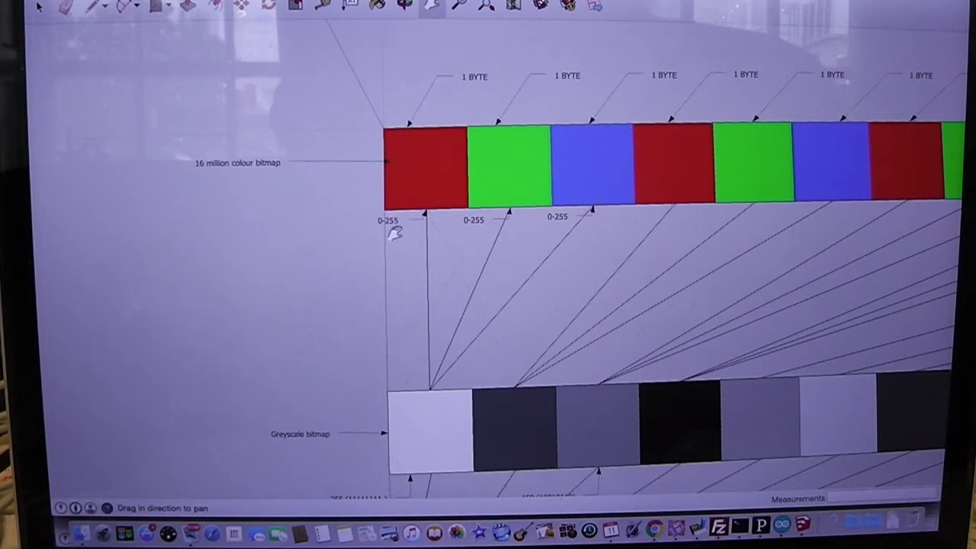
pyautogui.moveTo(548, 236)
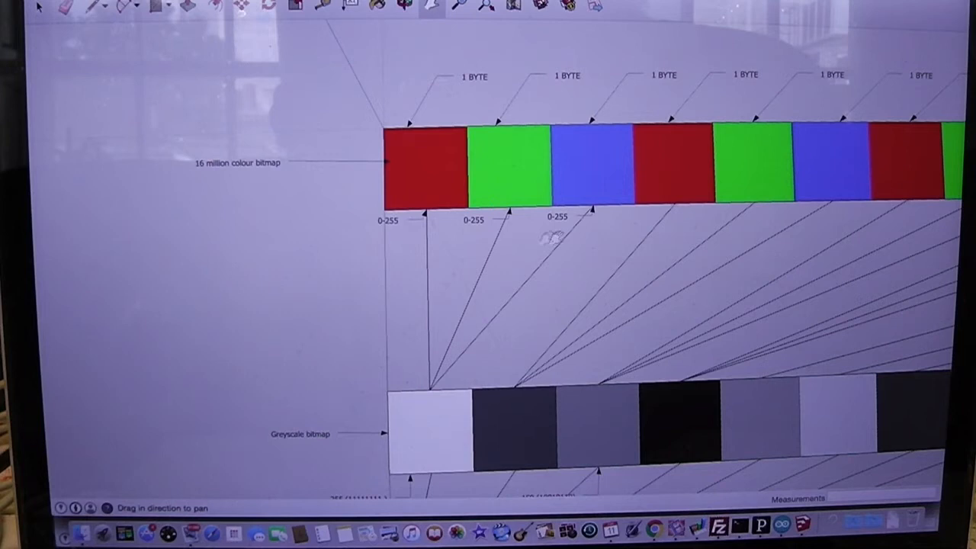
pyautogui.moveTo(399, 235)
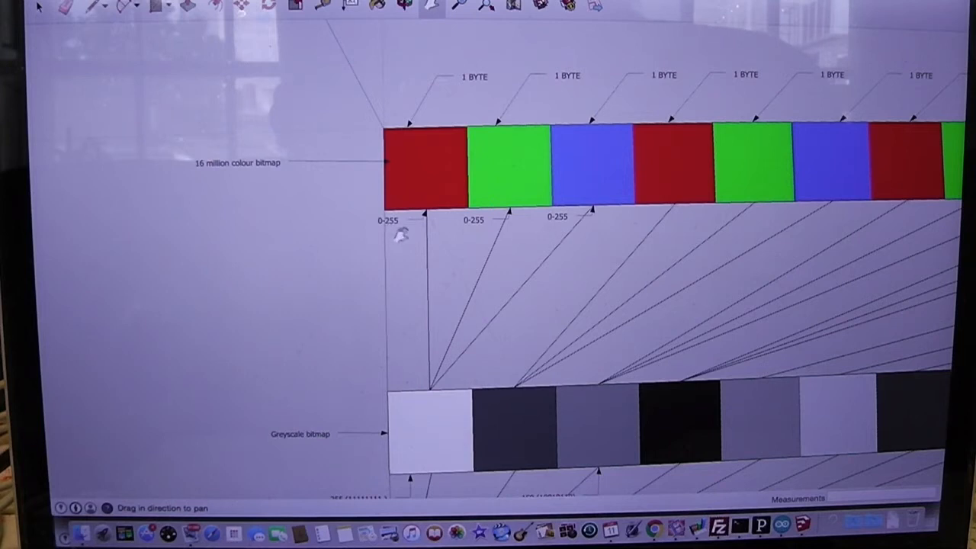
pyautogui.moveTo(389, 222)
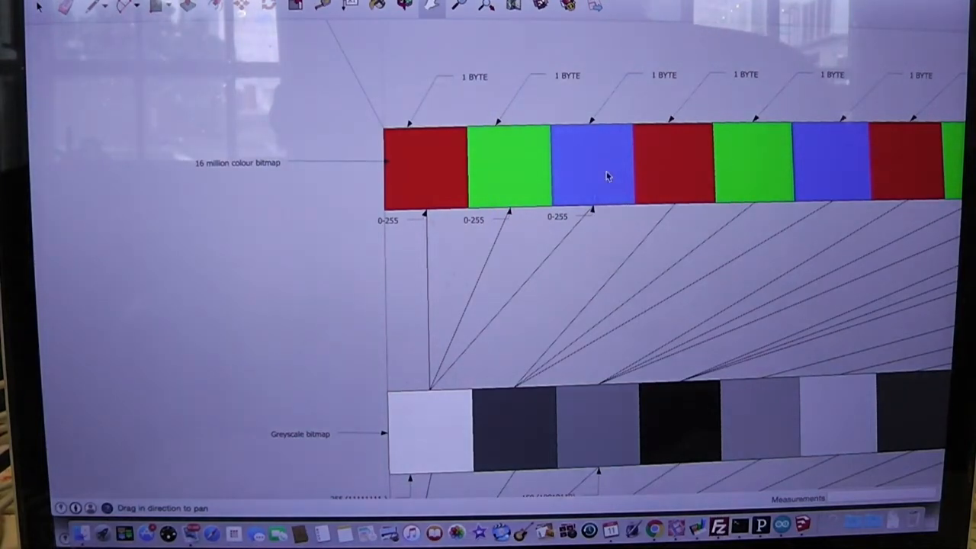
pyautogui.moveTo(373, 258)
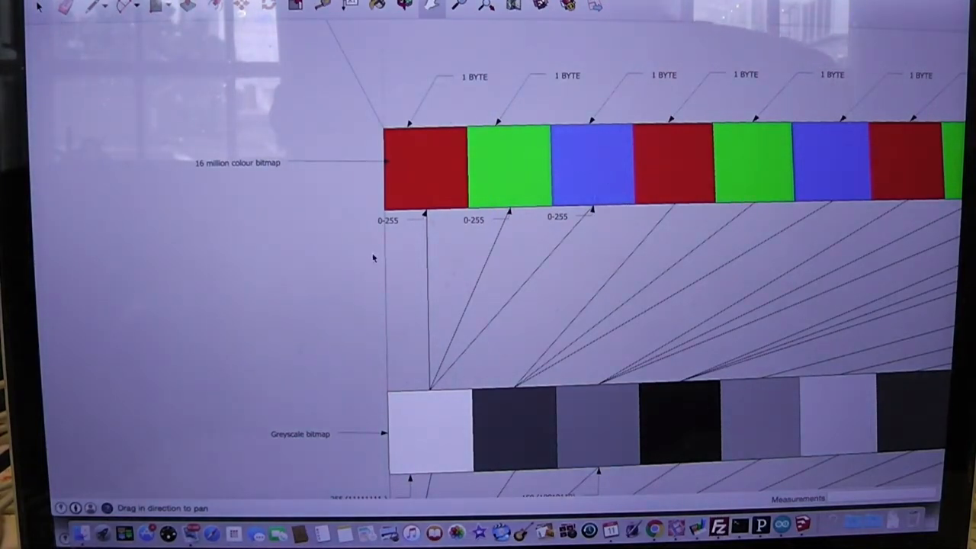
pyautogui.moveTo(593, 222)
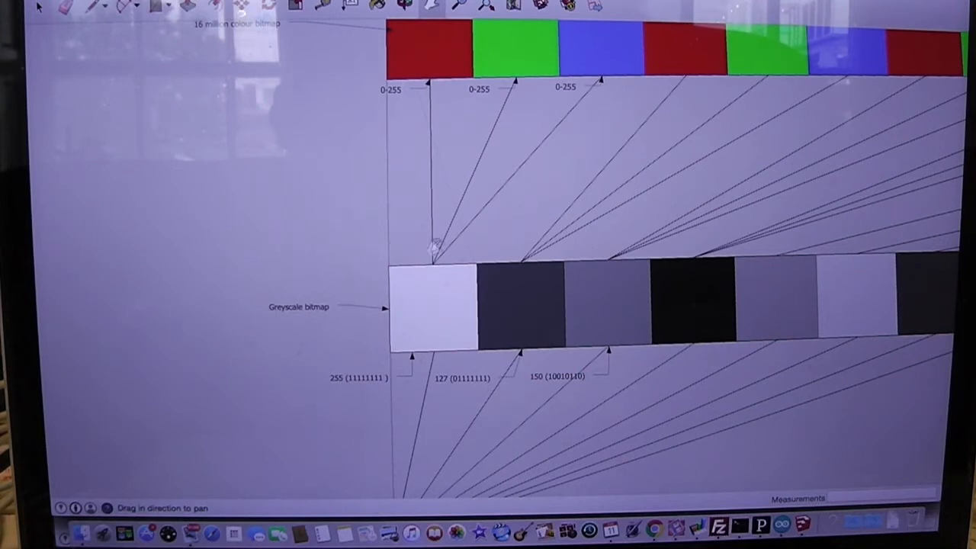
pyautogui.moveTo(404, 135)
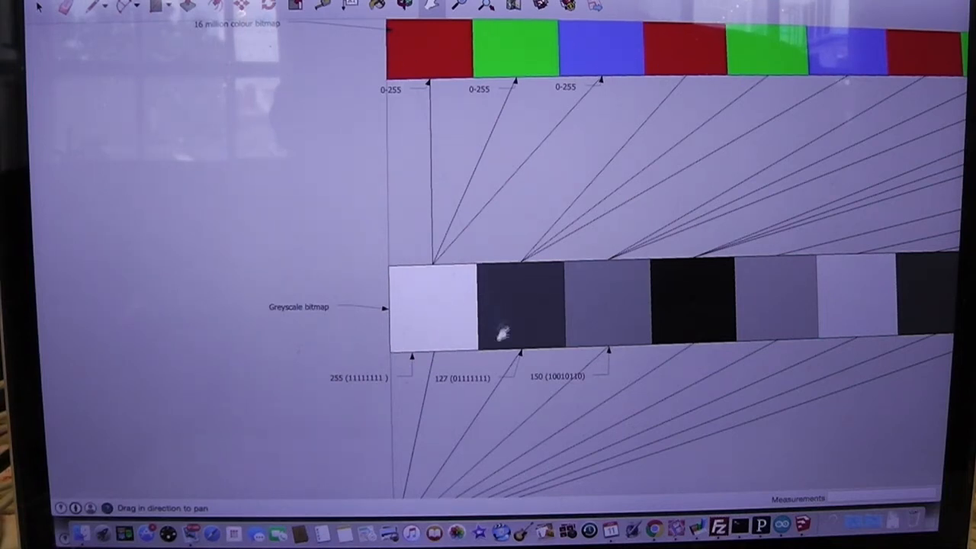
pyautogui.moveTo(637, 304)
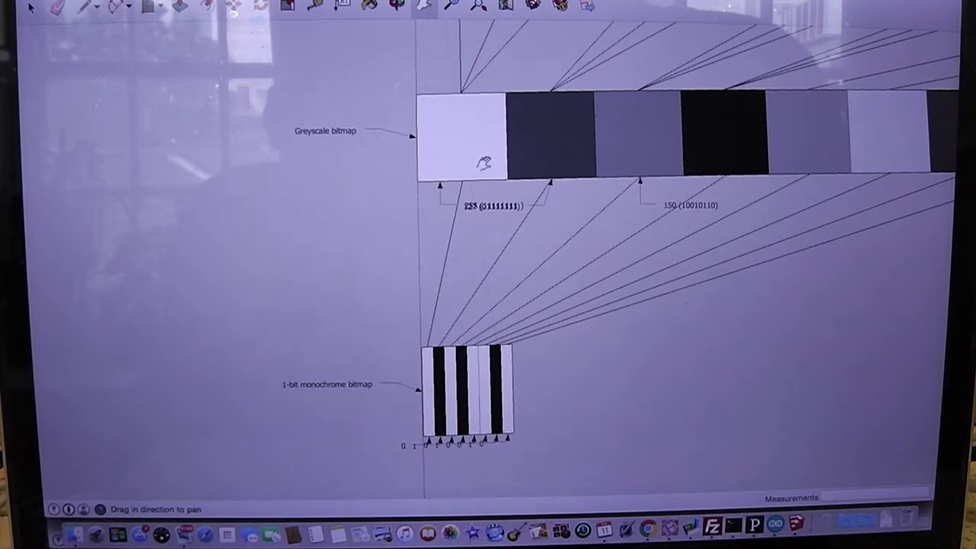
pyautogui.moveTo(430, 366)
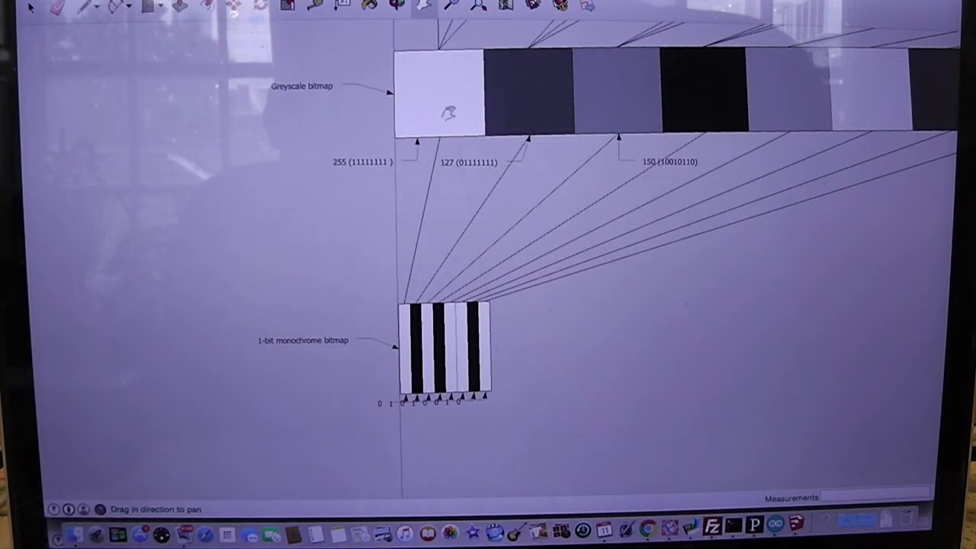
pyautogui.moveTo(388, 342)
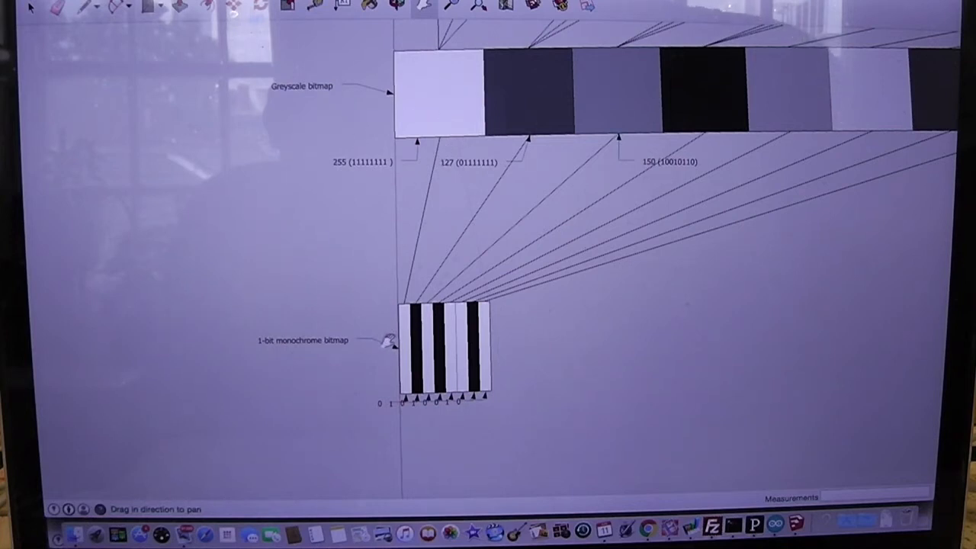
pyautogui.moveTo(534, 162)
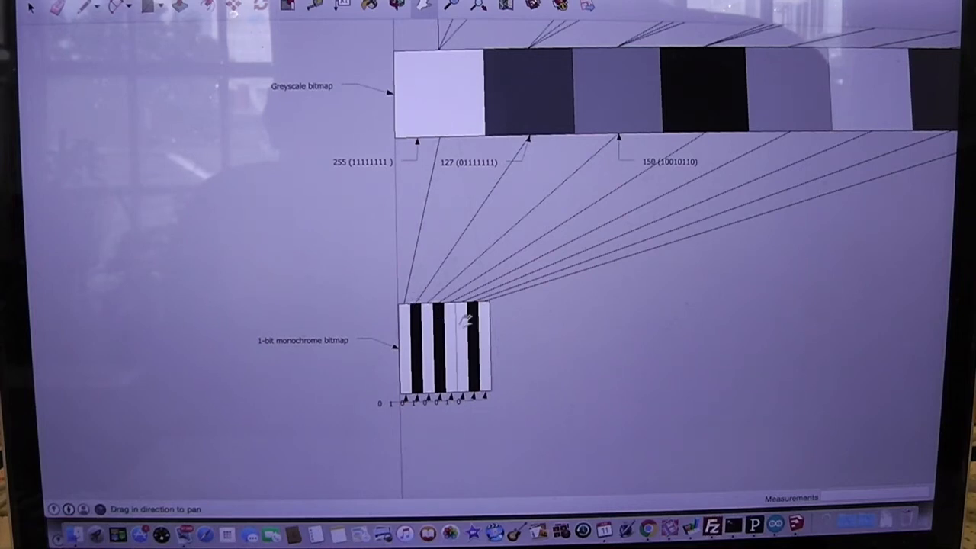
pyautogui.moveTo(412, 348)
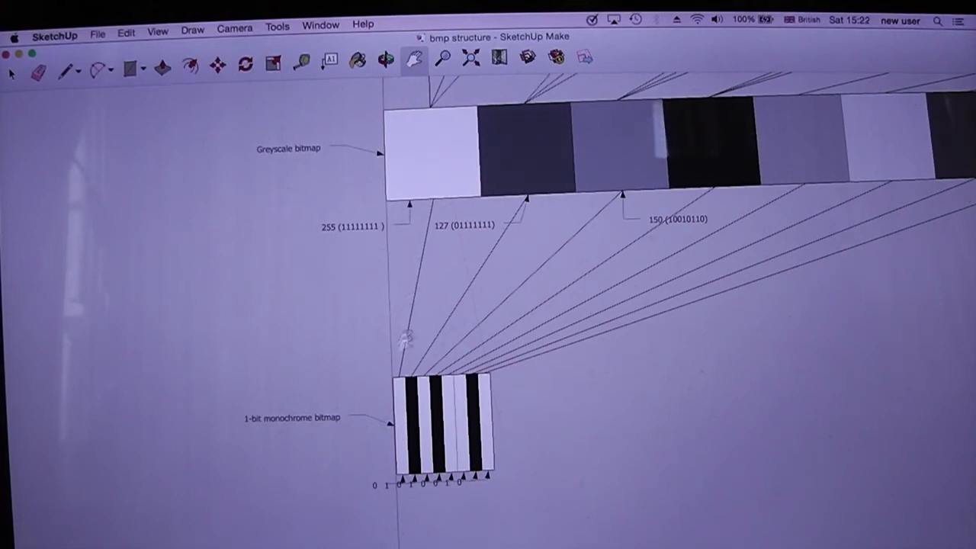
pyautogui.moveTo(369, 256)
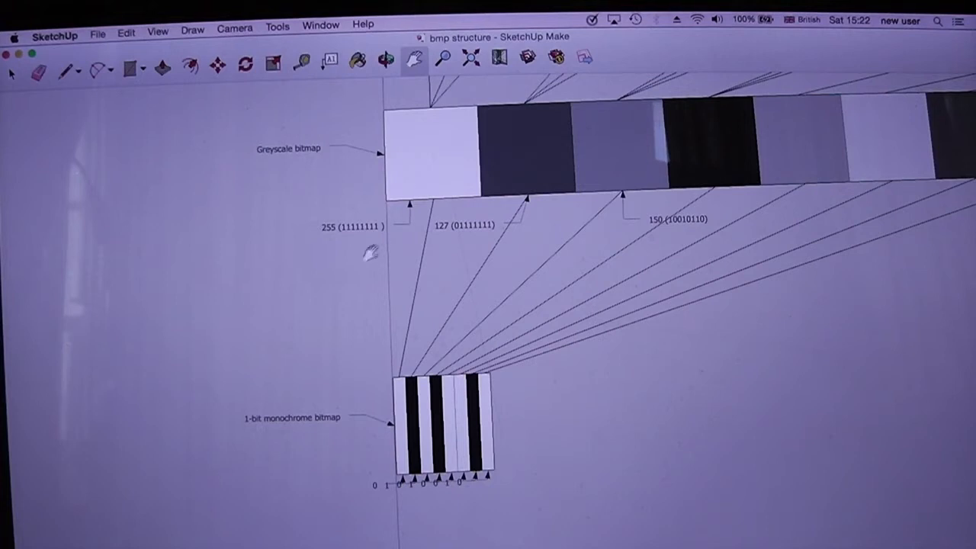
pyautogui.moveTo(426, 168)
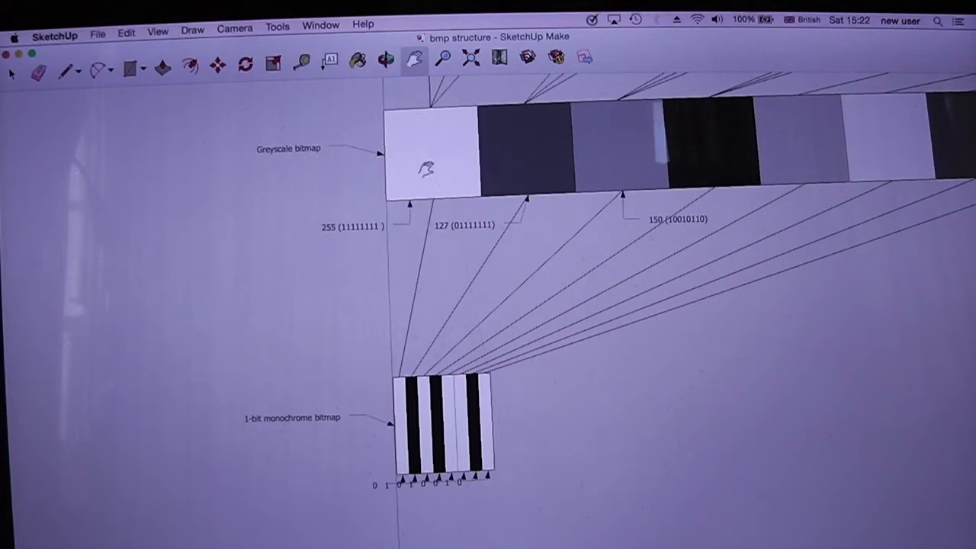
pyautogui.moveTo(398, 413)
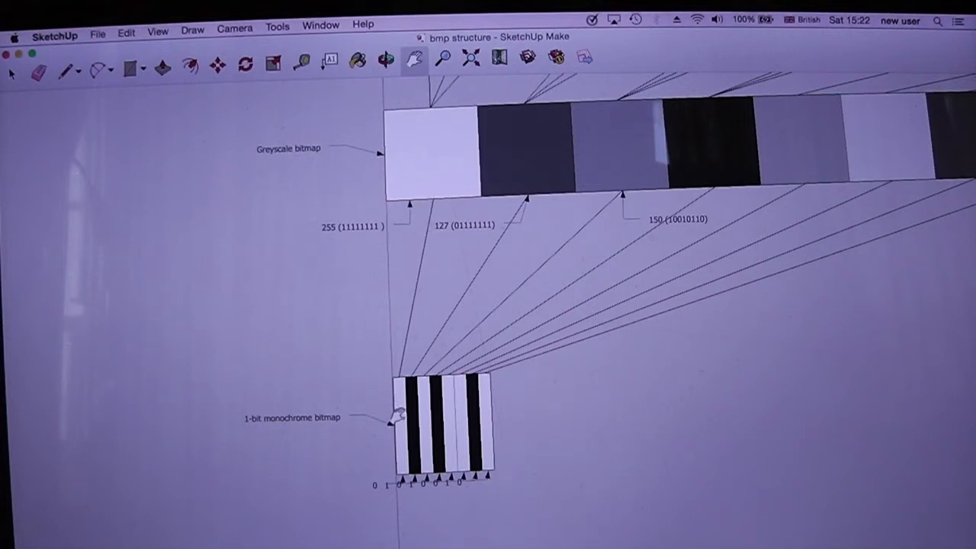
pyautogui.moveTo(396, 465)
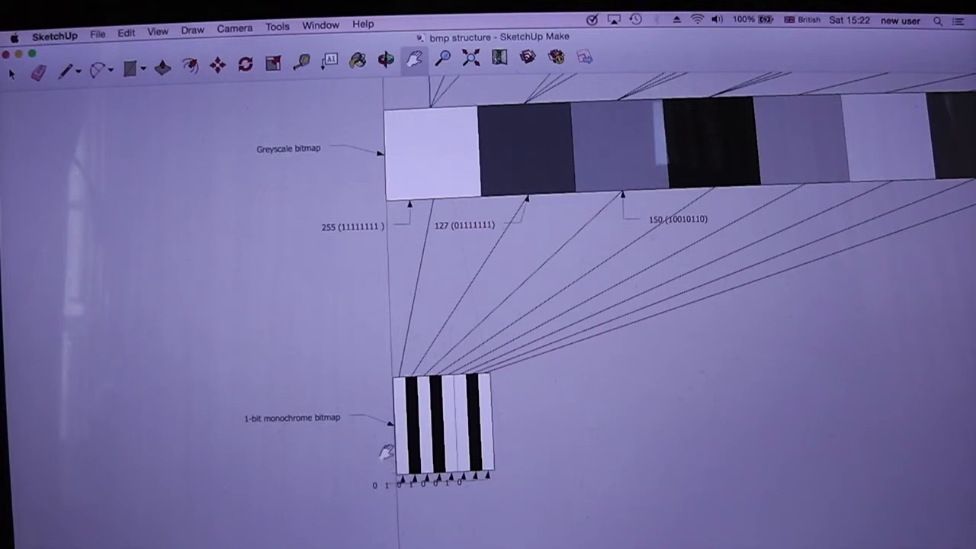
pyautogui.moveTo(393, 450)
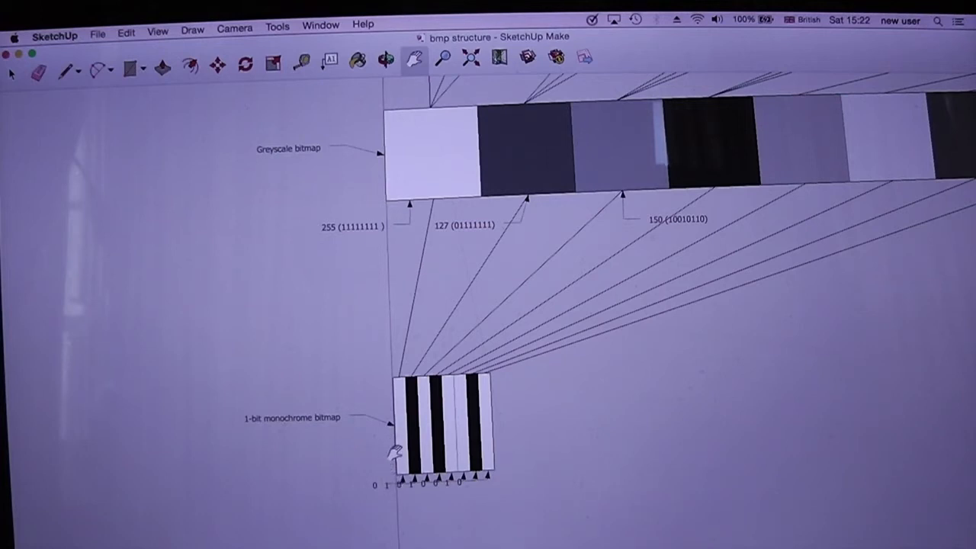
pyautogui.moveTo(577, 174)
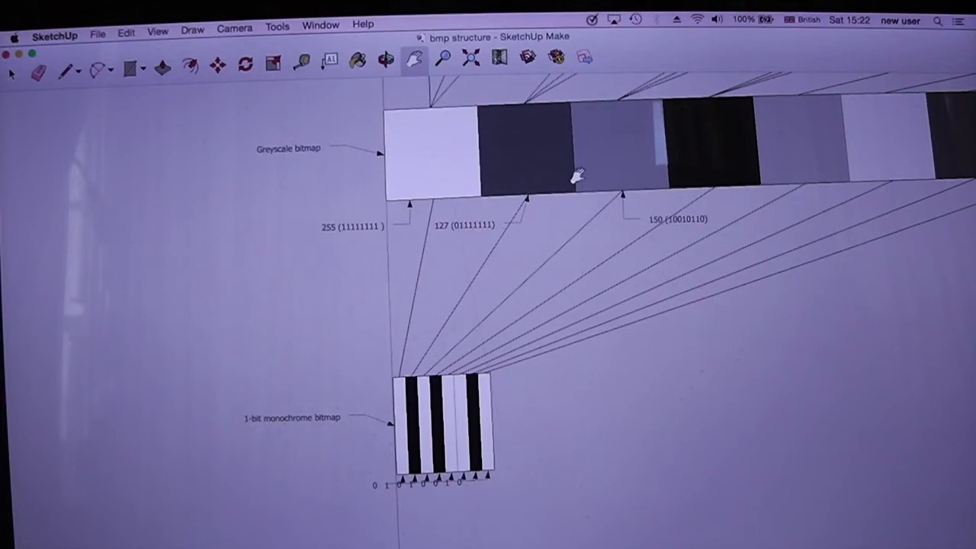
pyautogui.moveTo(717, 149)
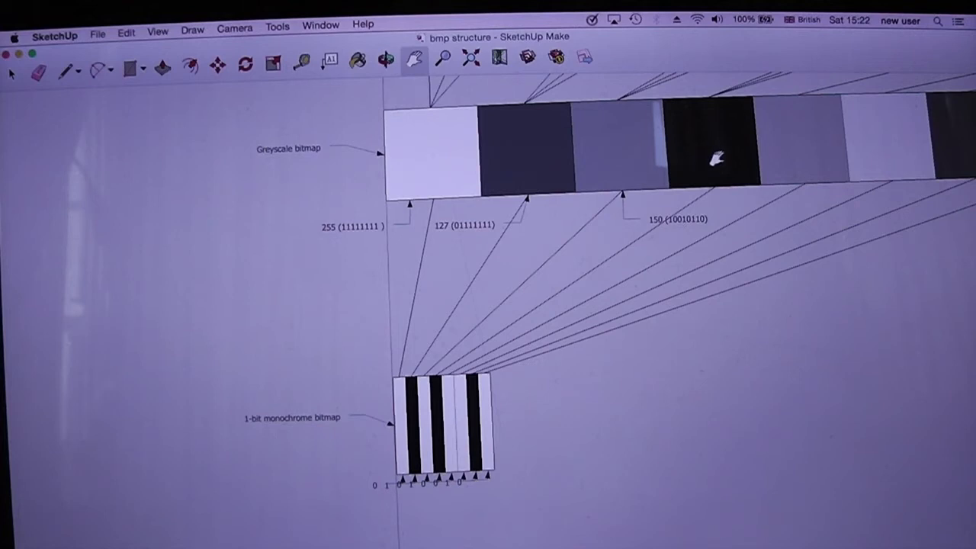
pyautogui.moveTo(579, 260)
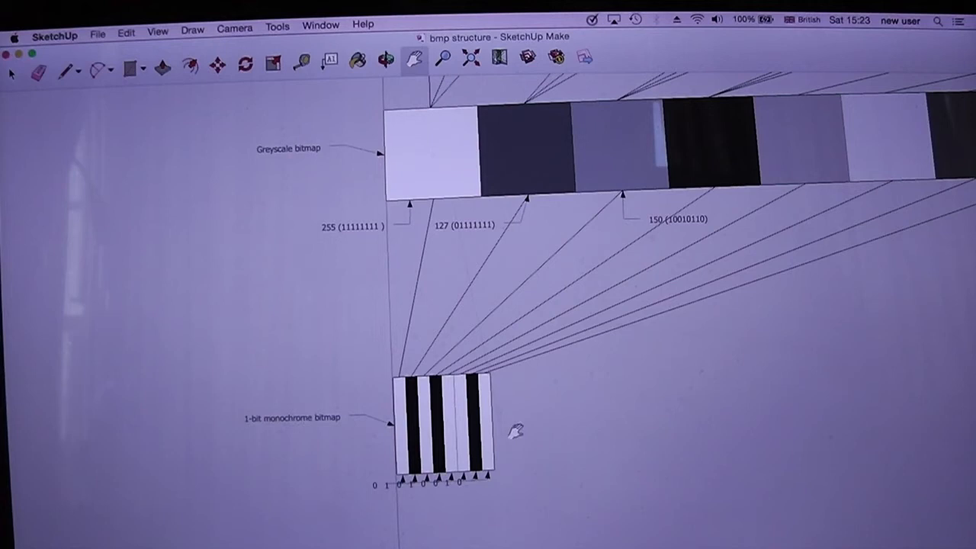
pyautogui.moveTo(374, 427)
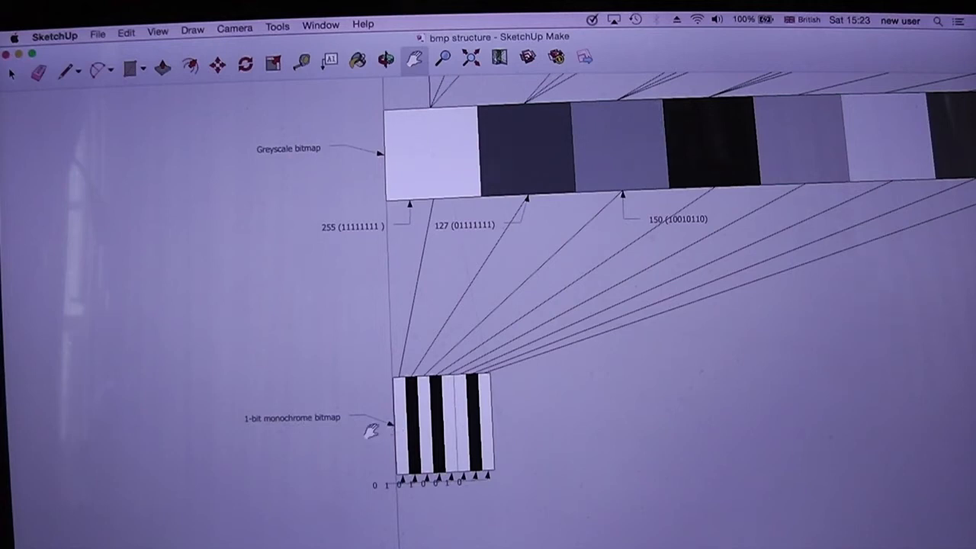
pyautogui.moveTo(381, 457)
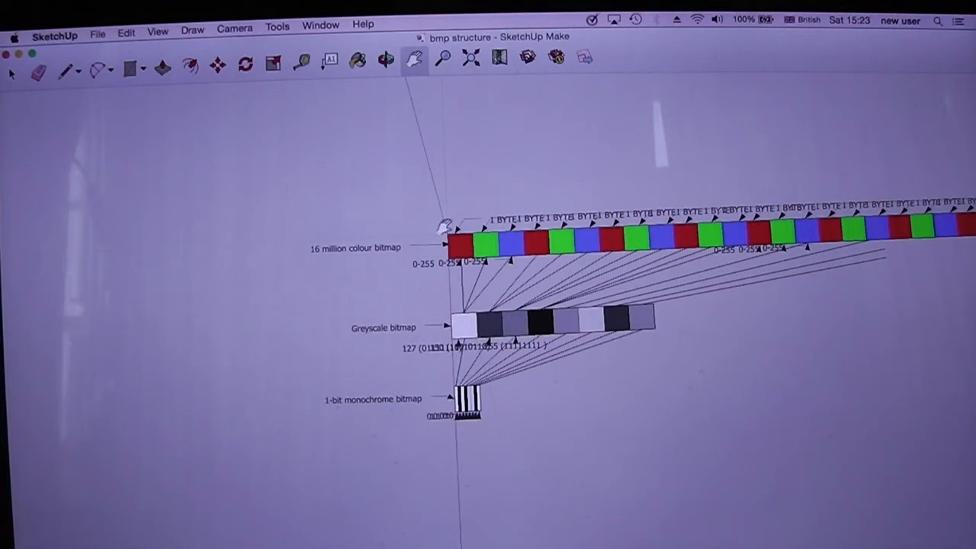
pyautogui.moveTo(457, 371)
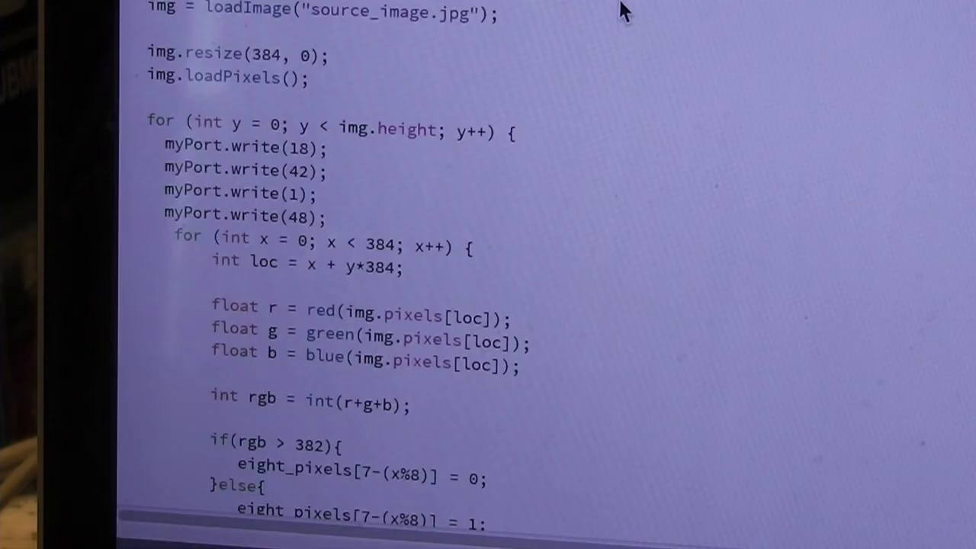
pyautogui.scroll(-3)
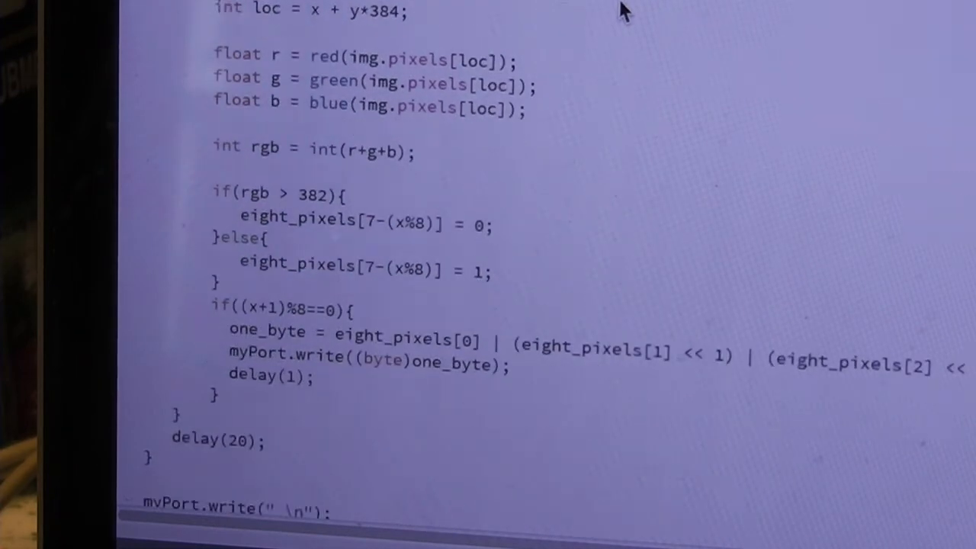
pyautogui.scroll(-3)
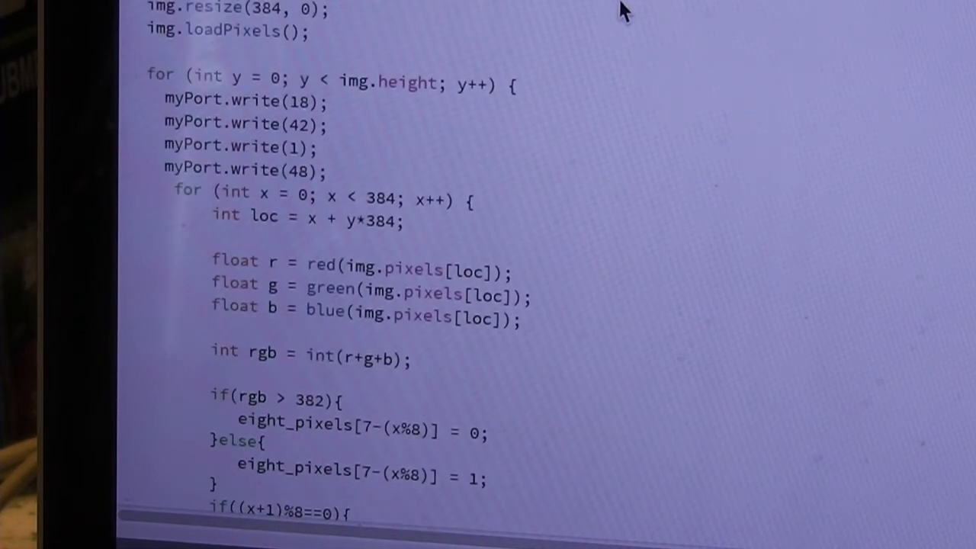
pyautogui.moveTo(244, 129)
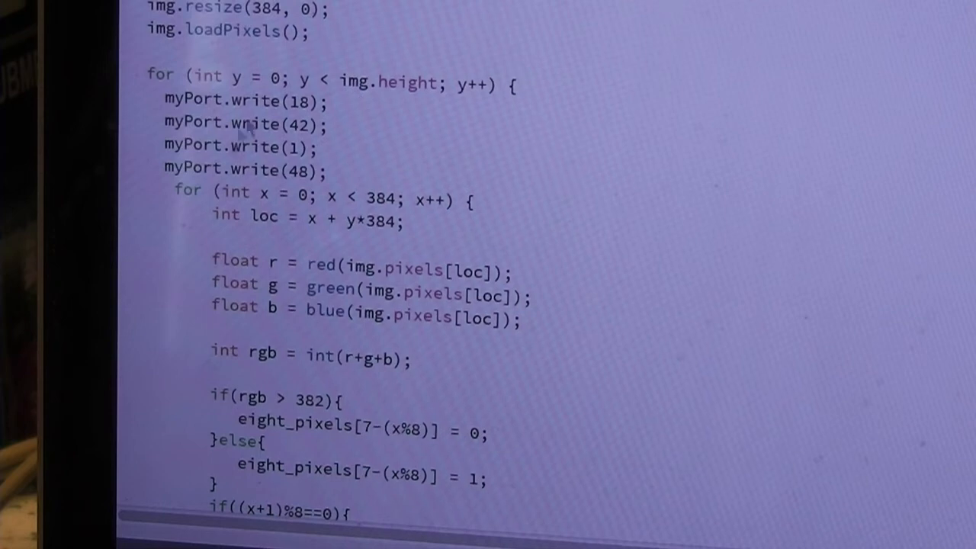
pyautogui.moveTo(246, 160)
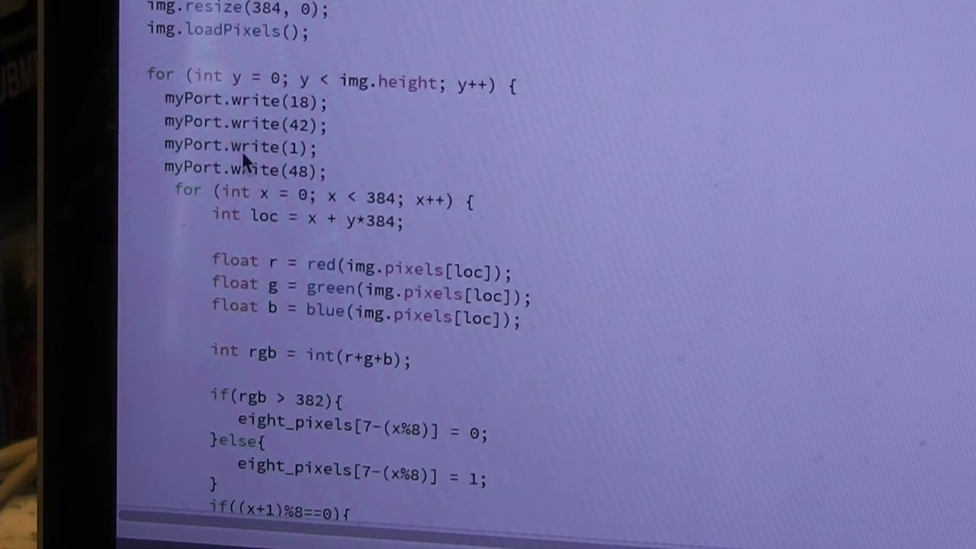
pyautogui.moveTo(278, 104)
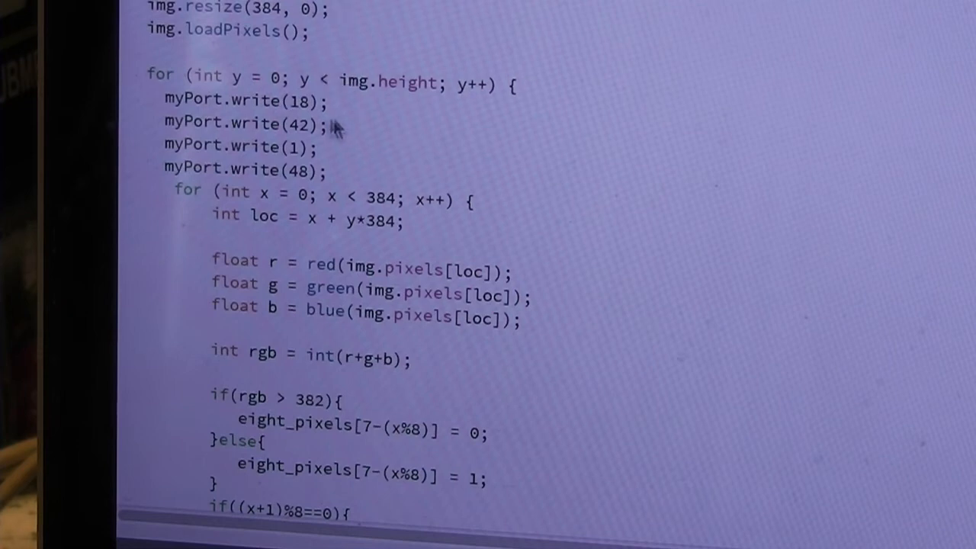
pyautogui.moveTo(333, 122)
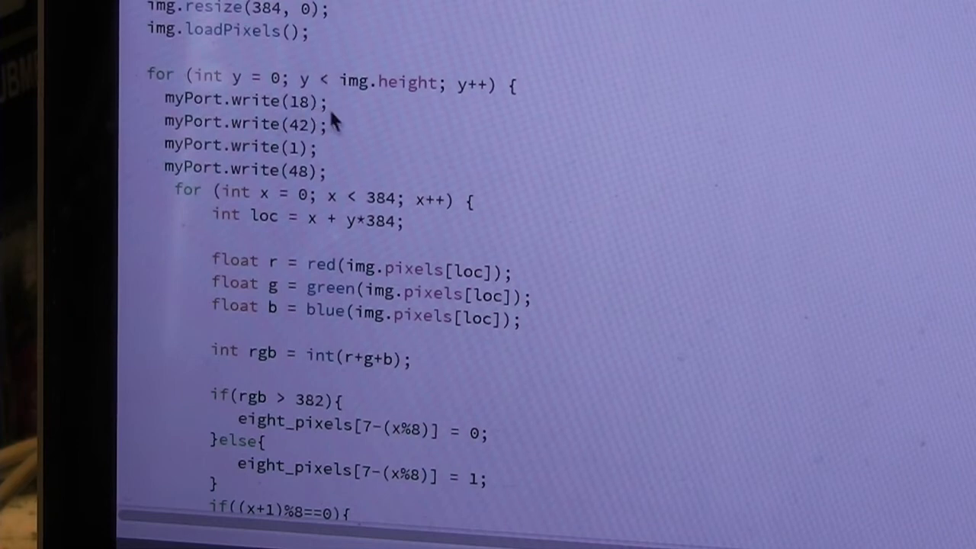
pyautogui.moveTo(252, 104)
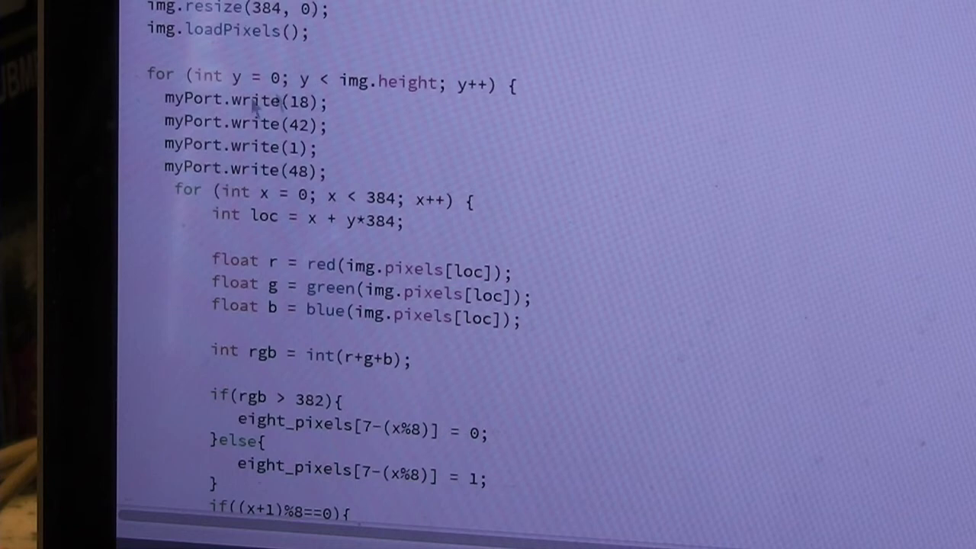
pyautogui.moveTo(287, 195)
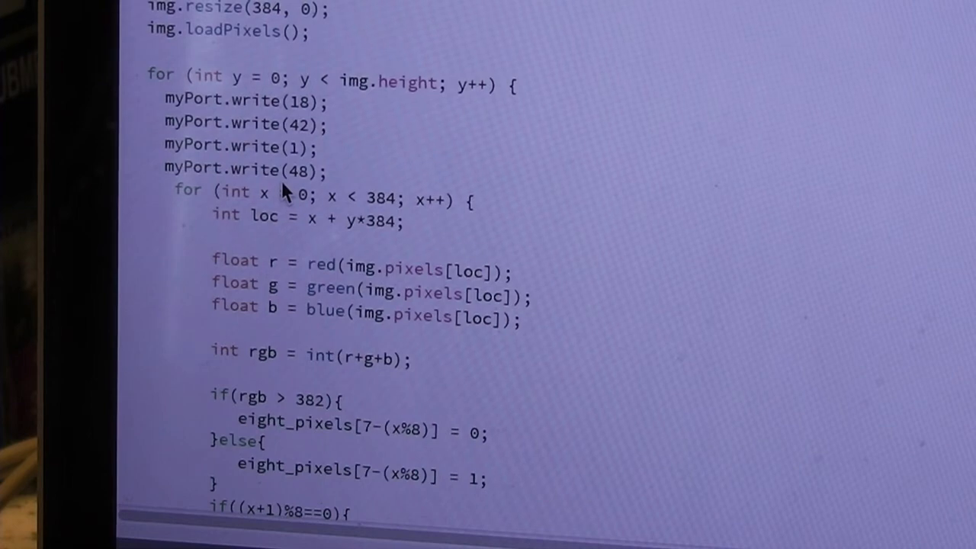
pyautogui.moveTo(343, 137)
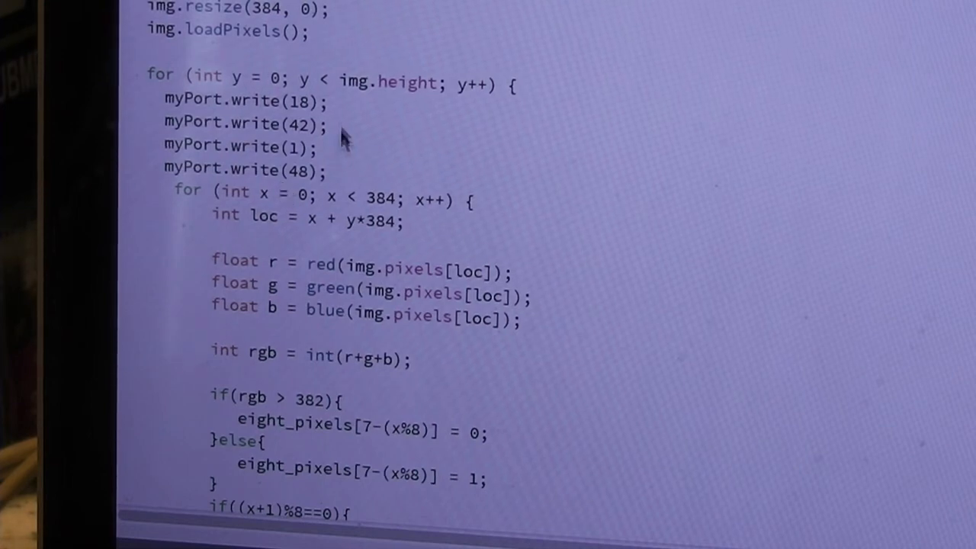
pyautogui.moveTo(297, 206)
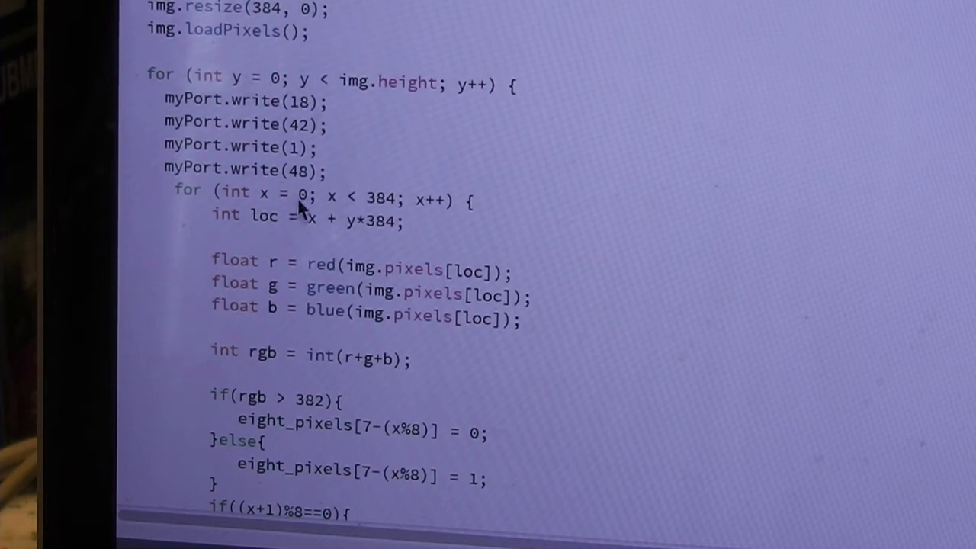
pyautogui.moveTo(328, 183)
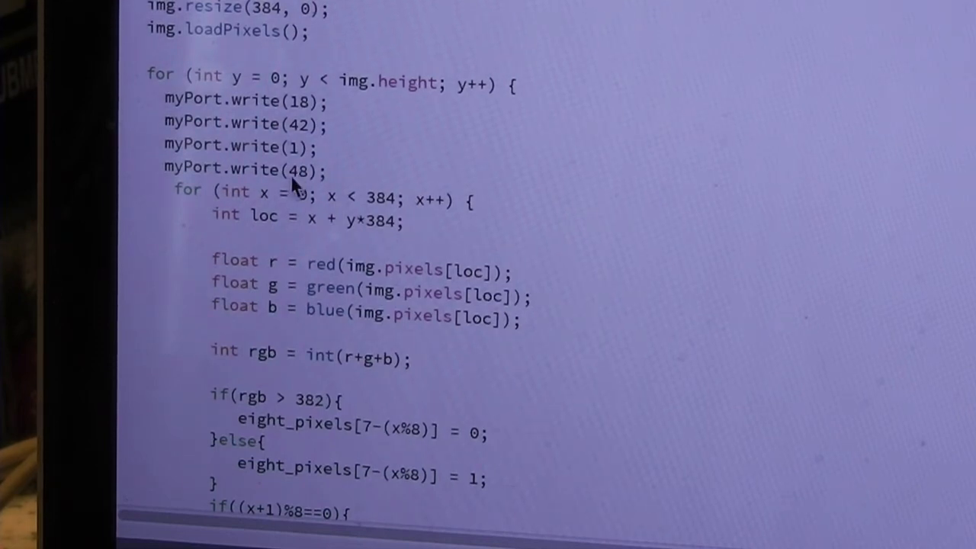
pyautogui.moveTo(297, 155)
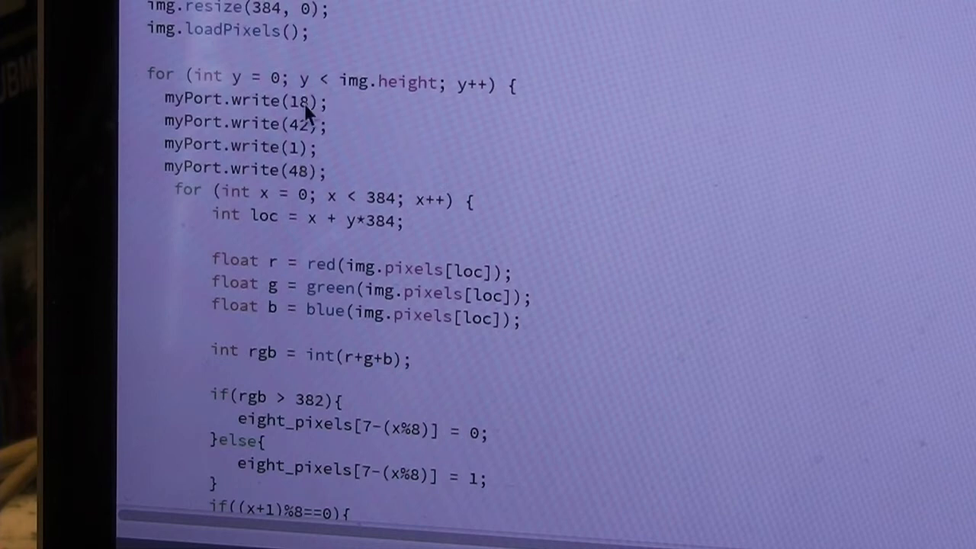
pyautogui.moveTo(313, 137)
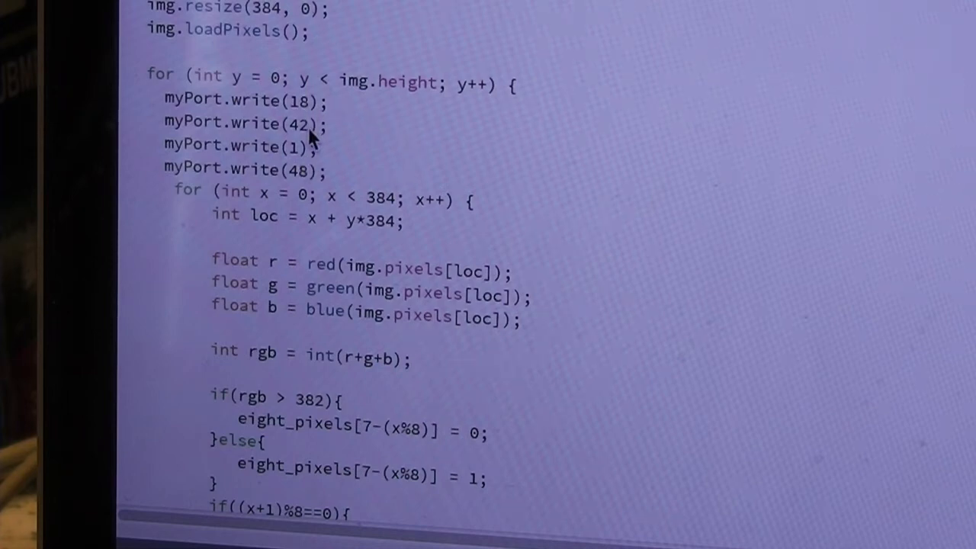
pyautogui.moveTo(305, 87)
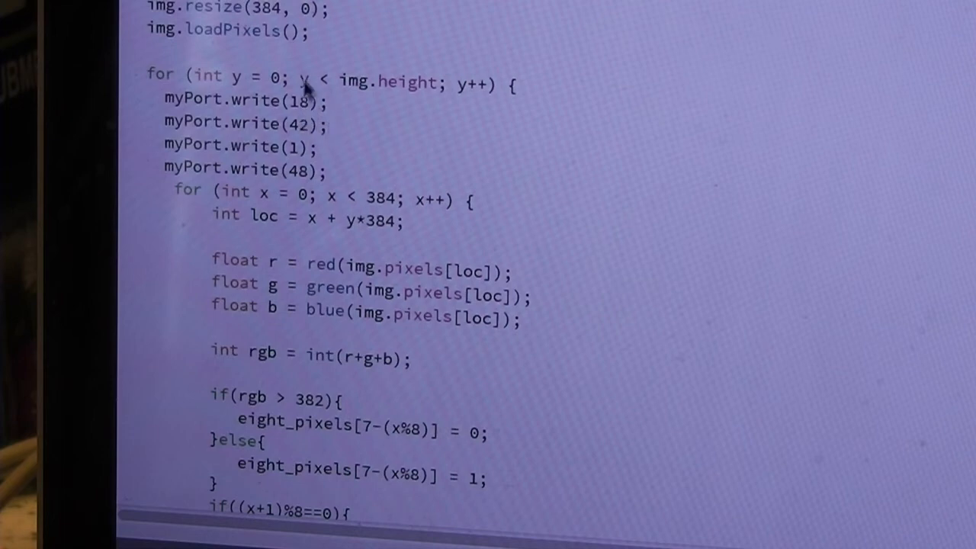
pyautogui.moveTo(298, 110)
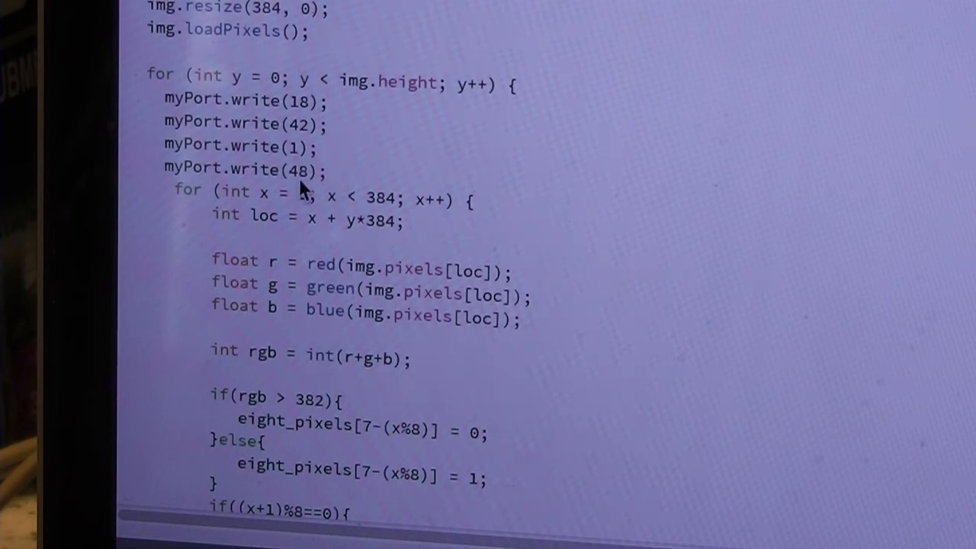
pyautogui.moveTo(333, 169)
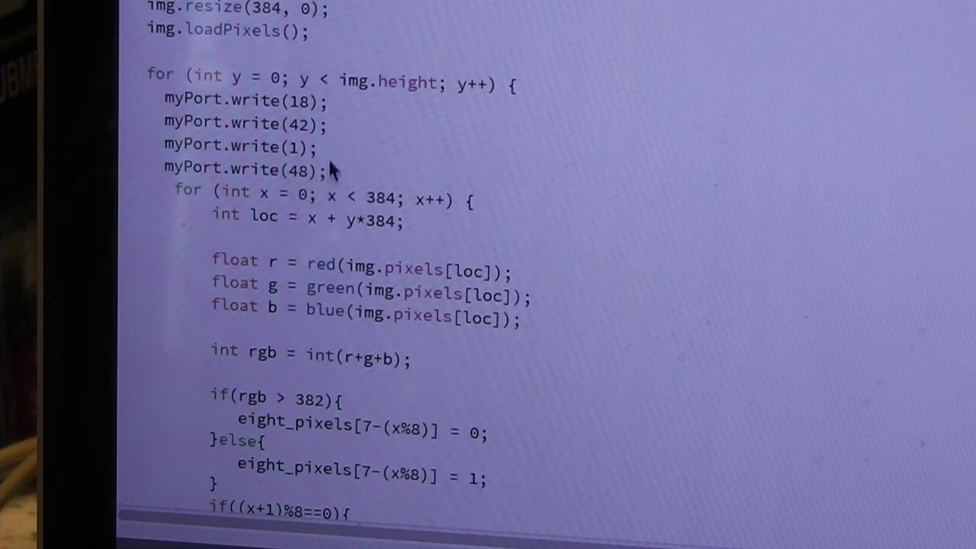
pyautogui.moveTo(302, 183)
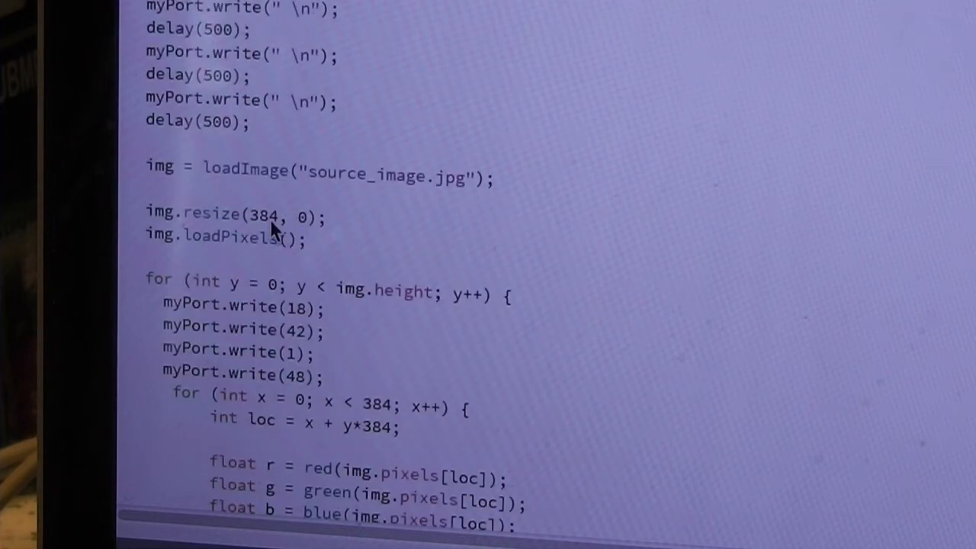
pyautogui.scroll(-3)
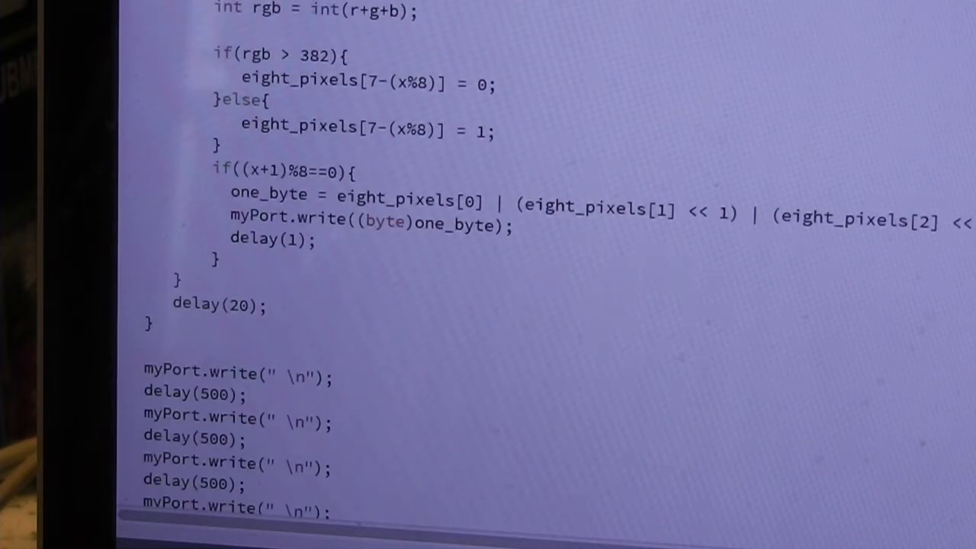
pyautogui.moveTo(283, 205)
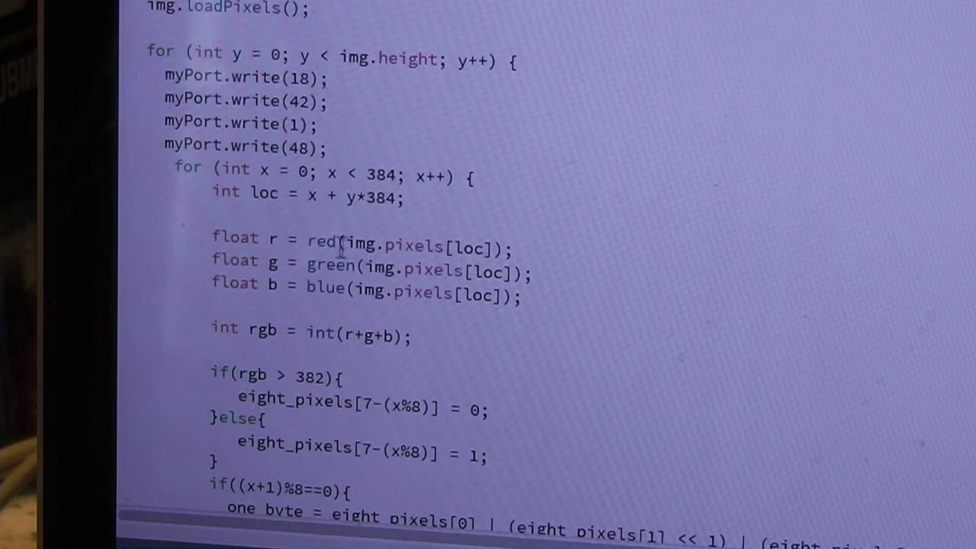
pyautogui.moveTo(374, 302)
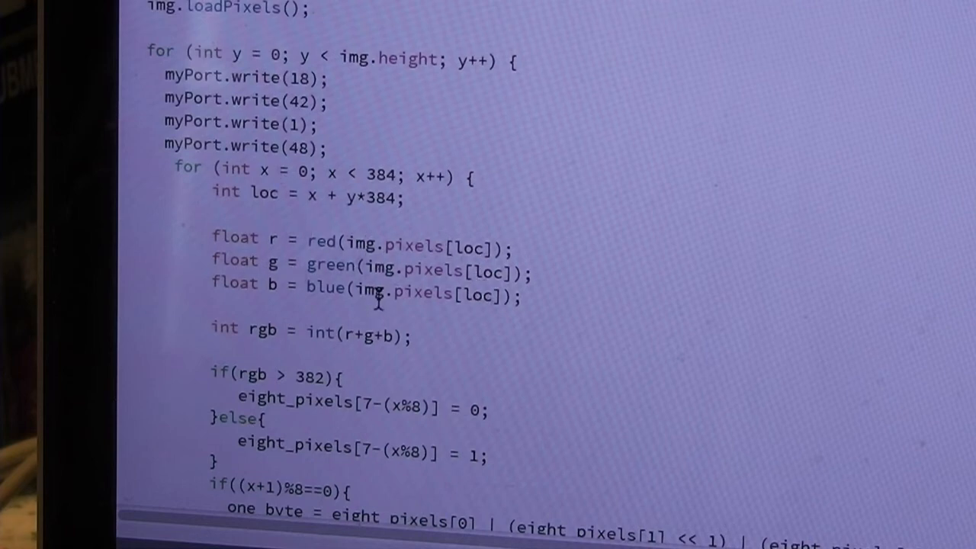
pyautogui.scroll(-3)
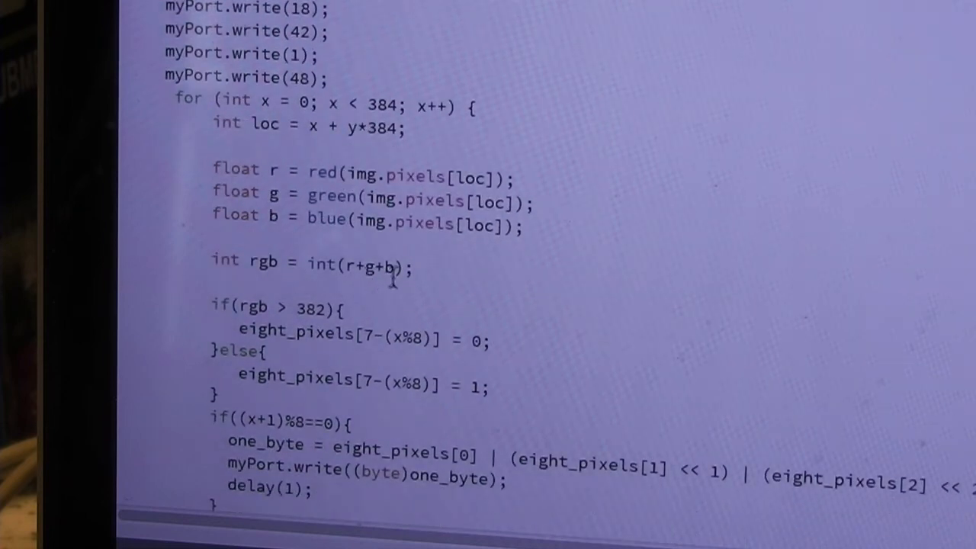
pyautogui.scroll(-3)
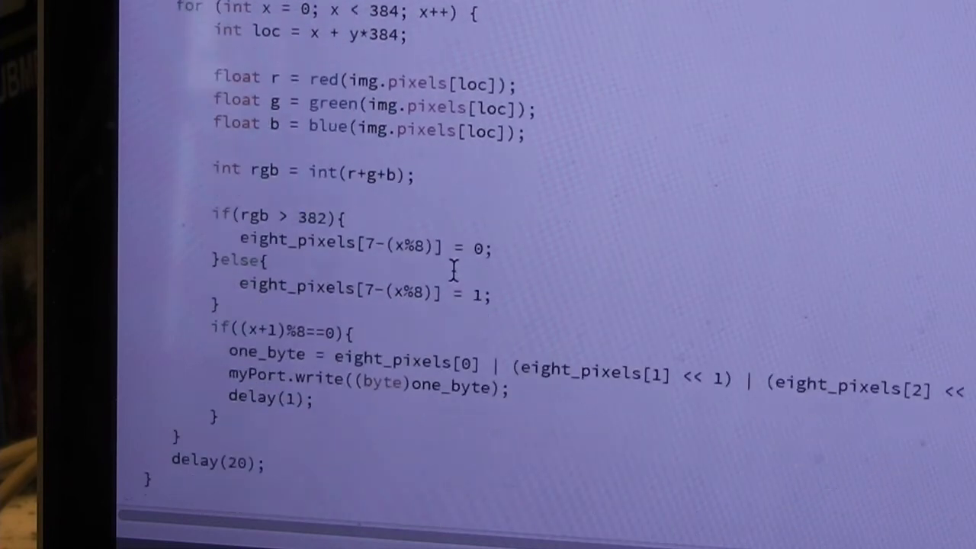
pyautogui.scroll(-3)
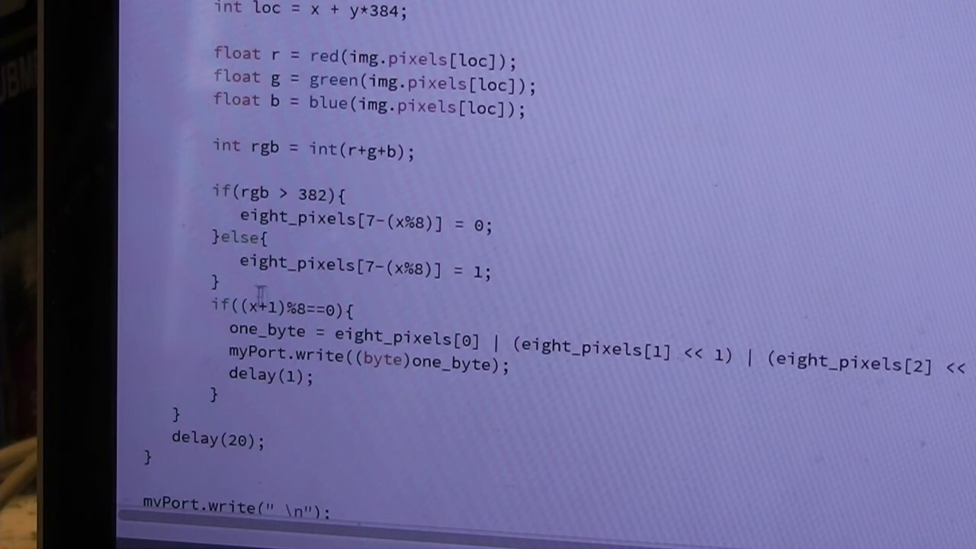
pyautogui.scroll(-3)
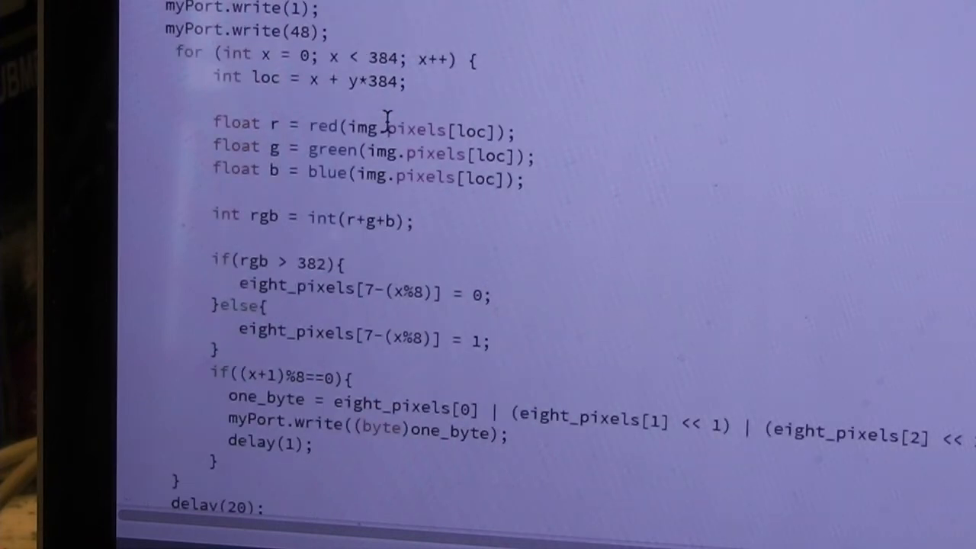
pyautogui.moveTo(378, 160)
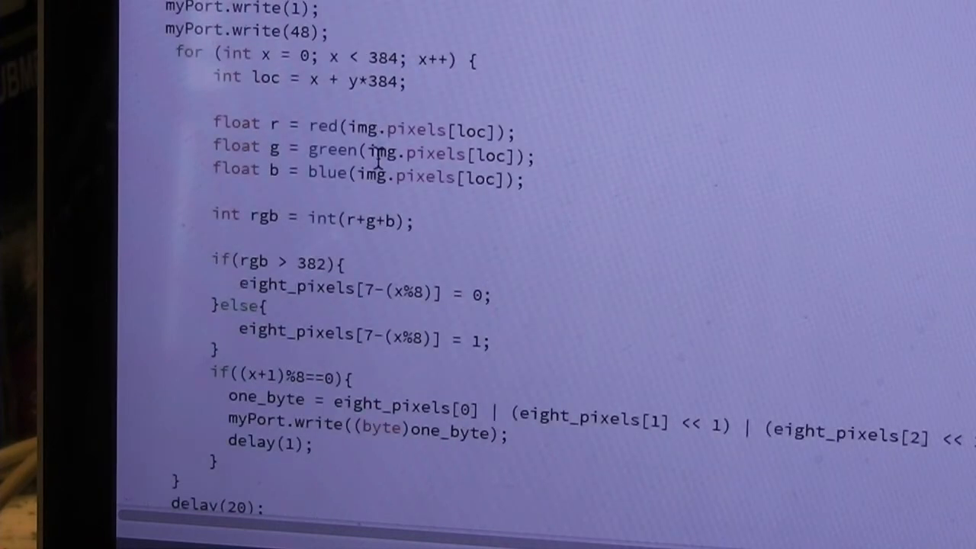
pyautogui.moveTo(542, 216)
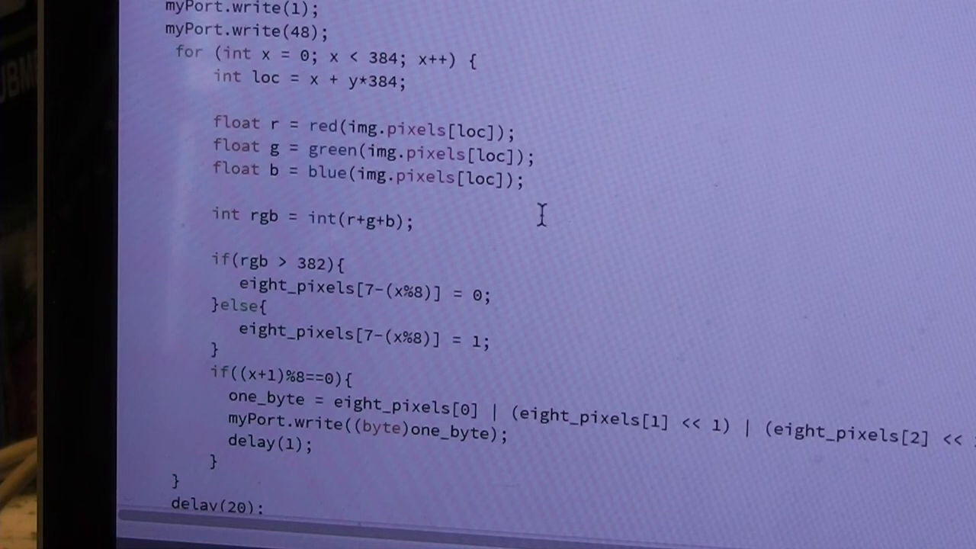
pyautogui.scroll(-3)
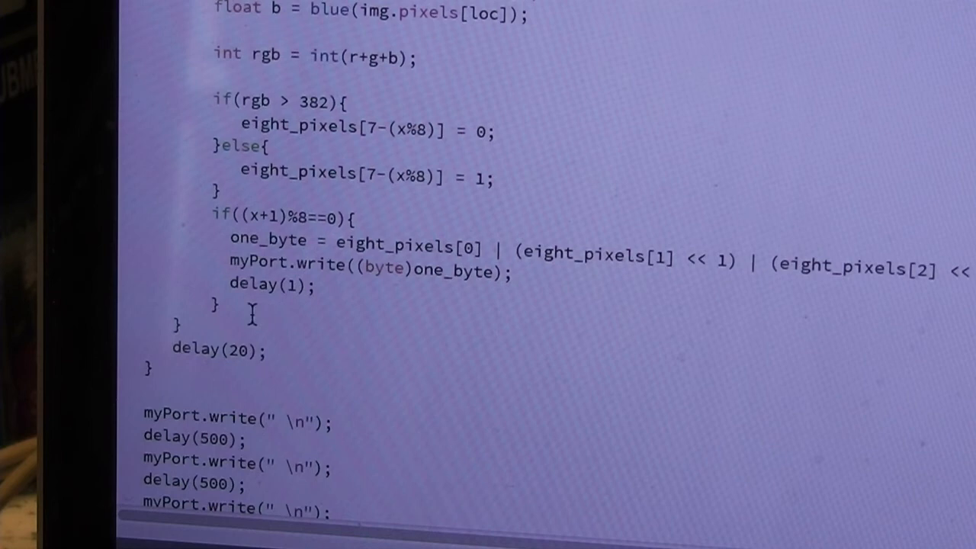
pyautogui.moveTo(283, 302)
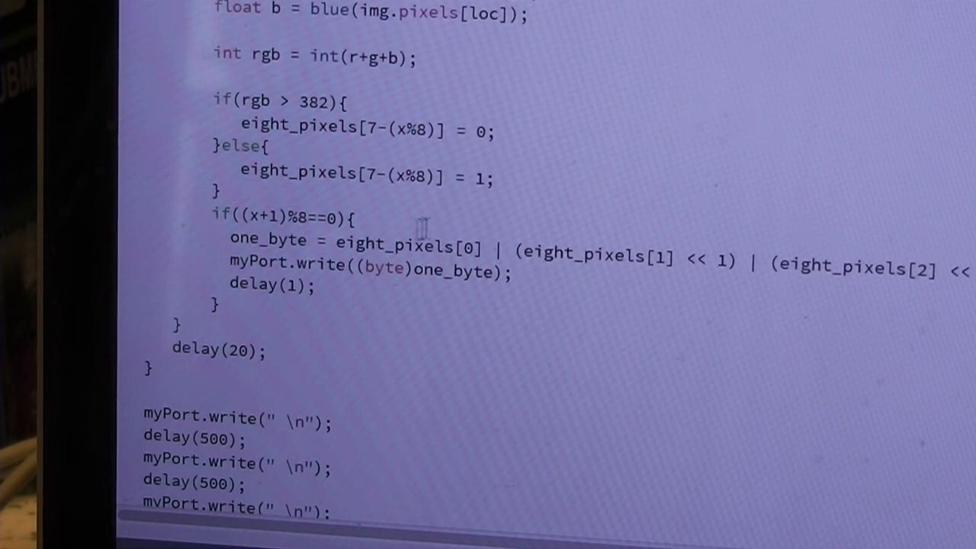
pyautogui.moveTo(328, 122)
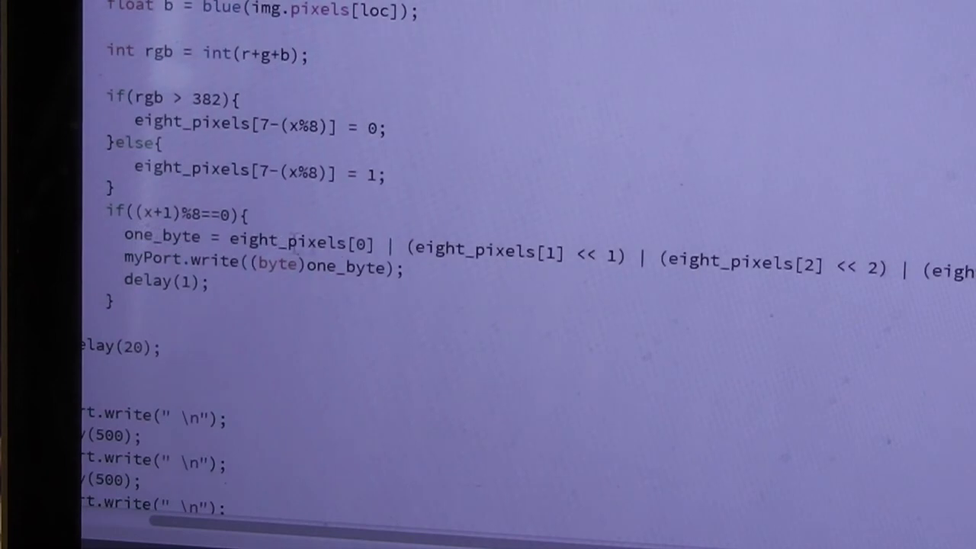
pyautogui.moveTo(694, 241)
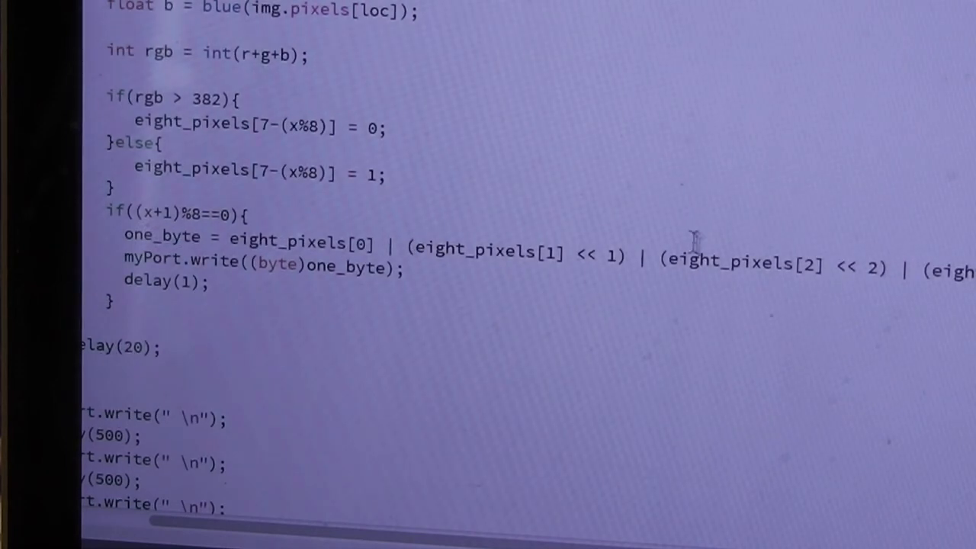
pyautogui.moveTo(320, 212)
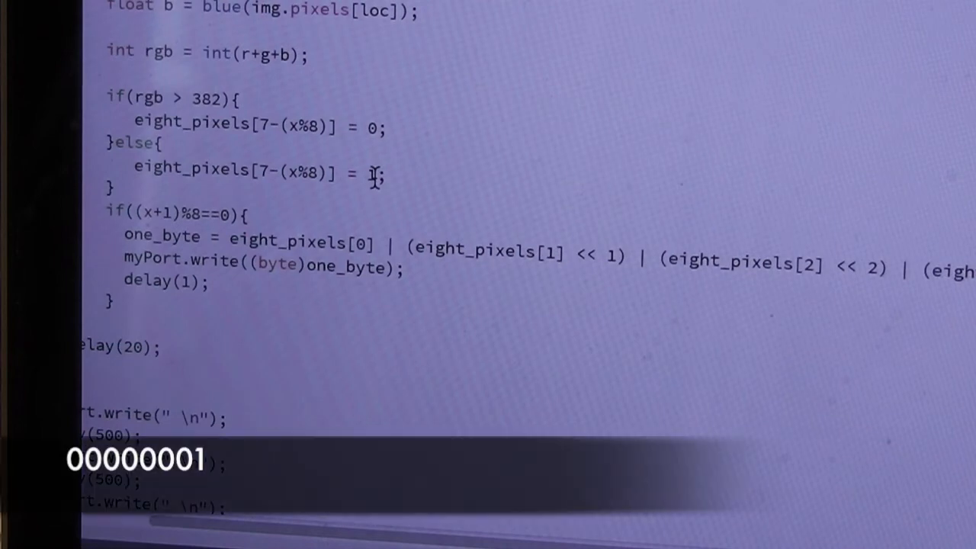
# Enter 1 as the eight_pixels else-branch value before viewing the grey-threshold sketch.
pyautogui.write('1')
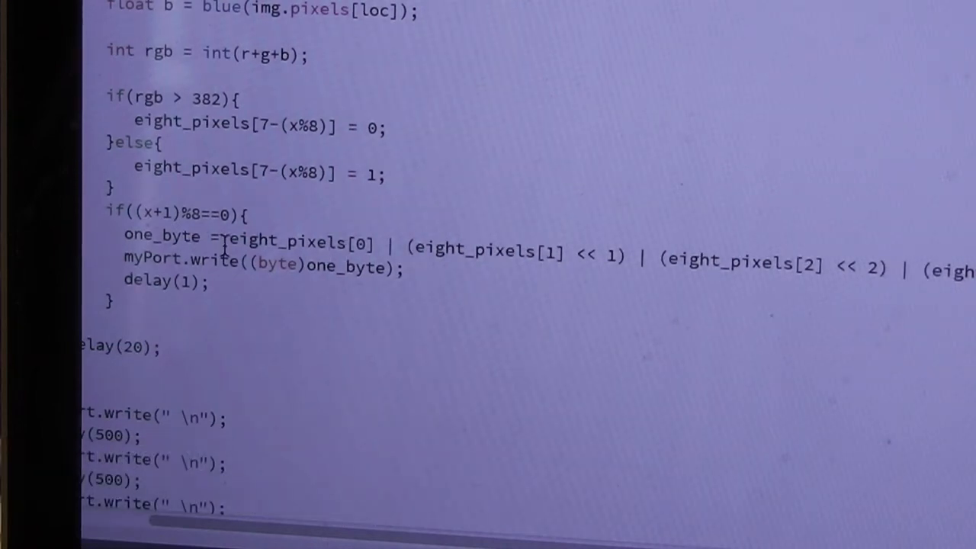
pyautogui.moveTo(439, 291)
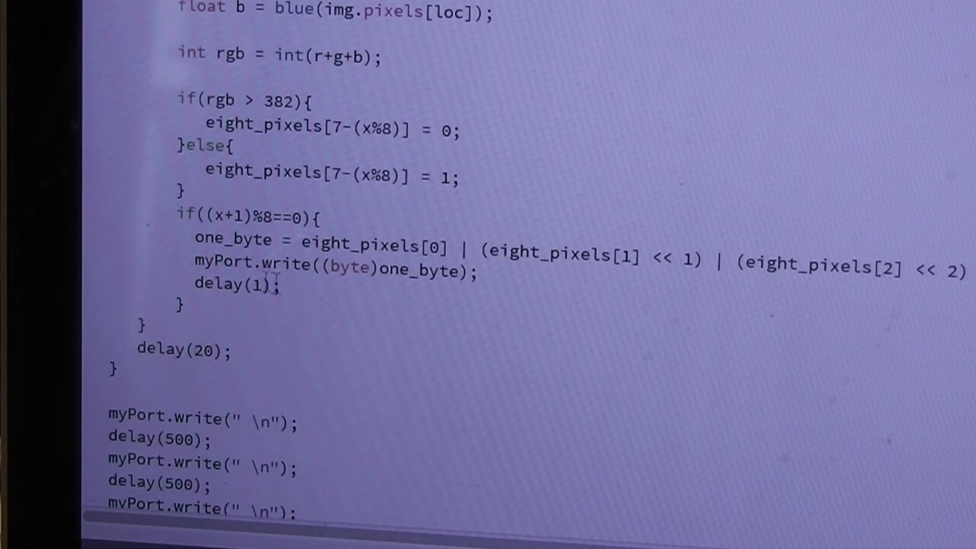
pyautogui.moveTo(286, 321)
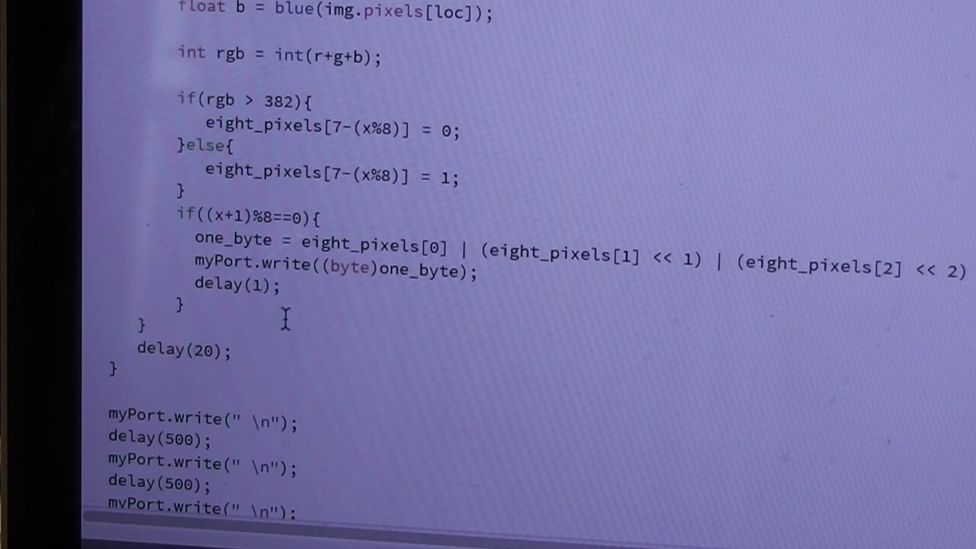
pyautogui.moveTo(353, 316)
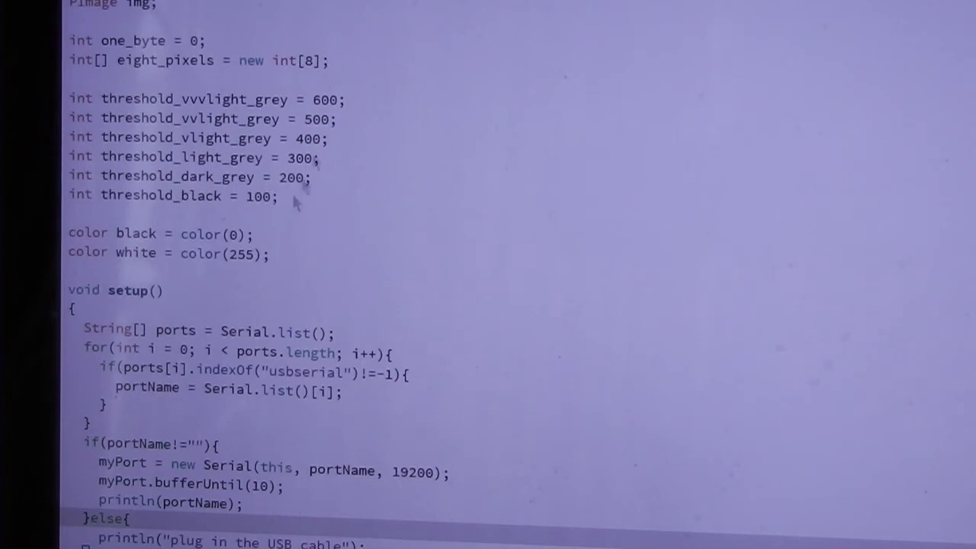
pyautogui.moveTo(338, 136)
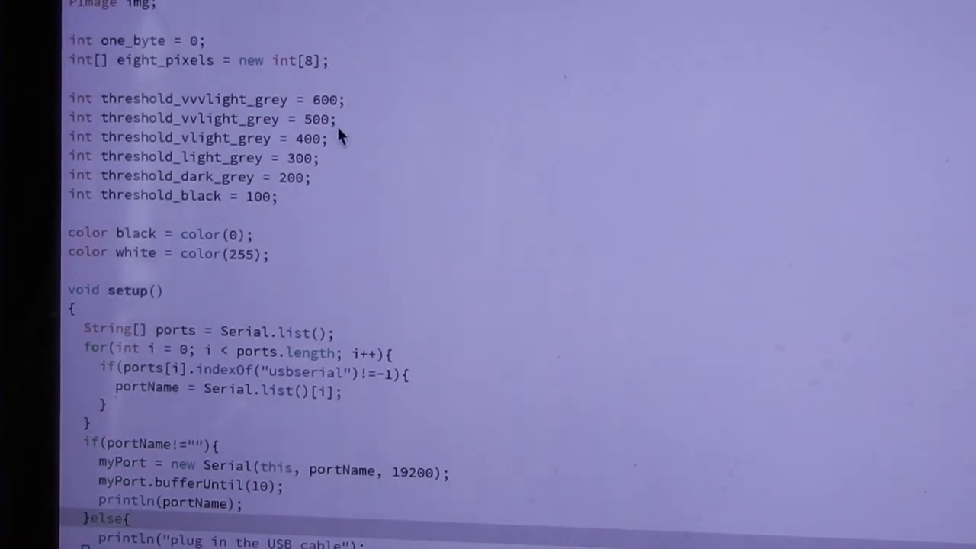
pyautogui.scroll(-3)
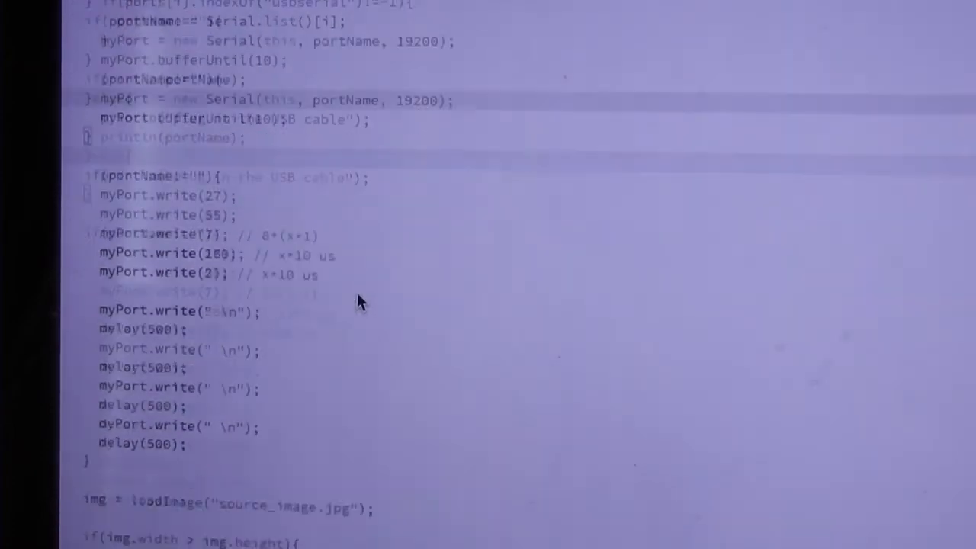
pyautogui.scroll(-3)
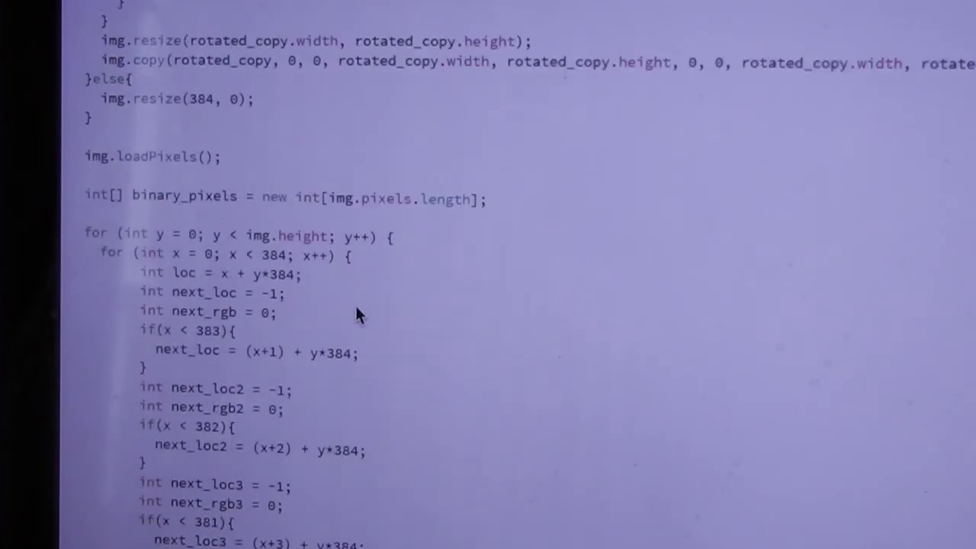
pyautogui.scroll(-3)
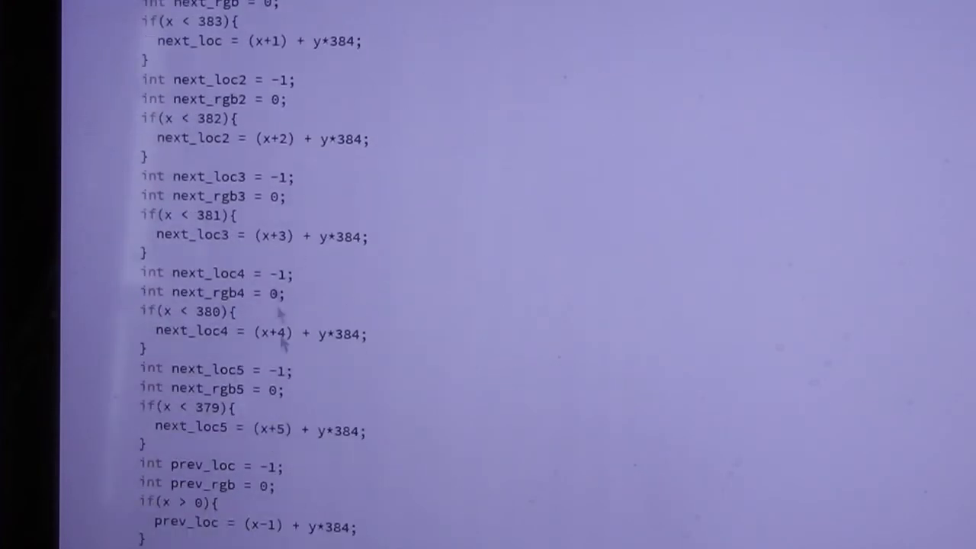
pyautogui.moveTo(305, 404)
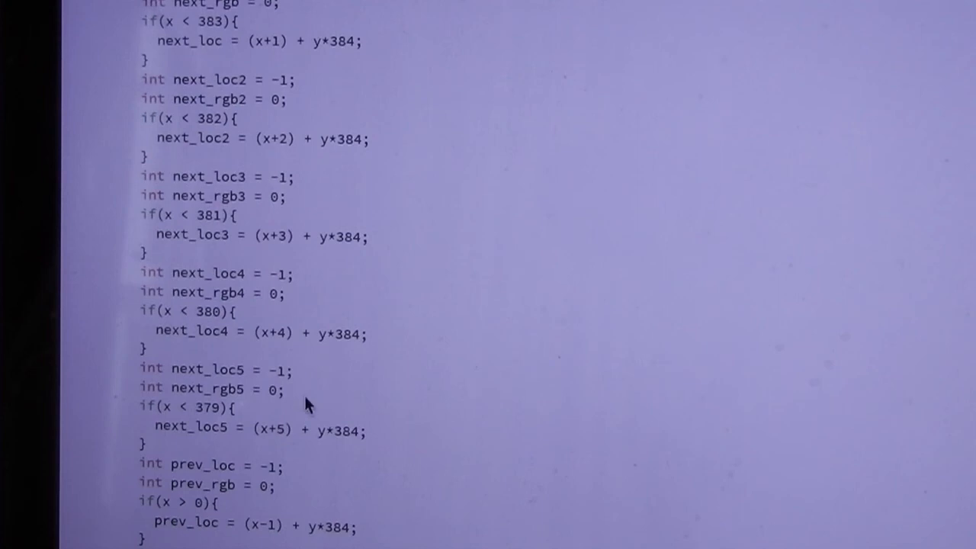
pyautogui.scroll(-3)
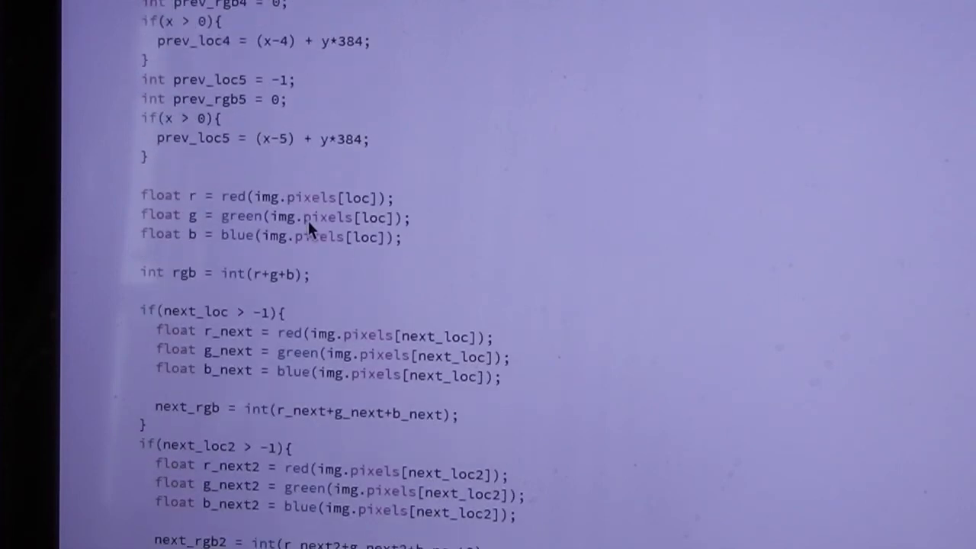
pyautogui.scroll(-3)
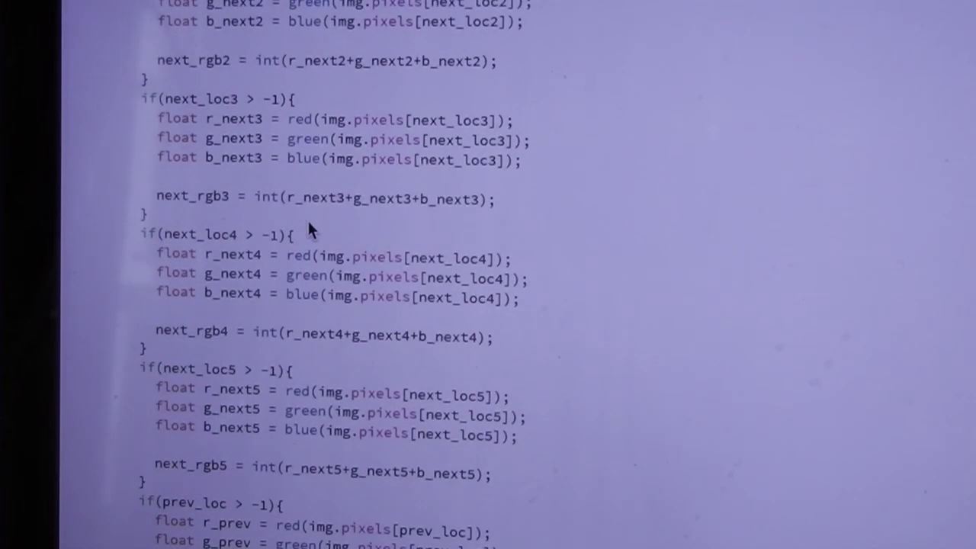
pyautogui.scroll(-3)
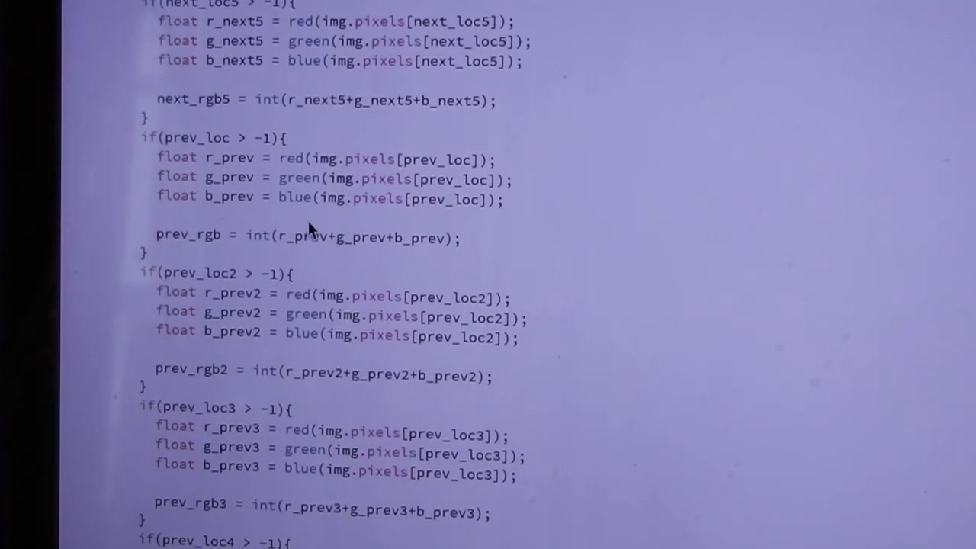
pyautogui.scroll(-3)
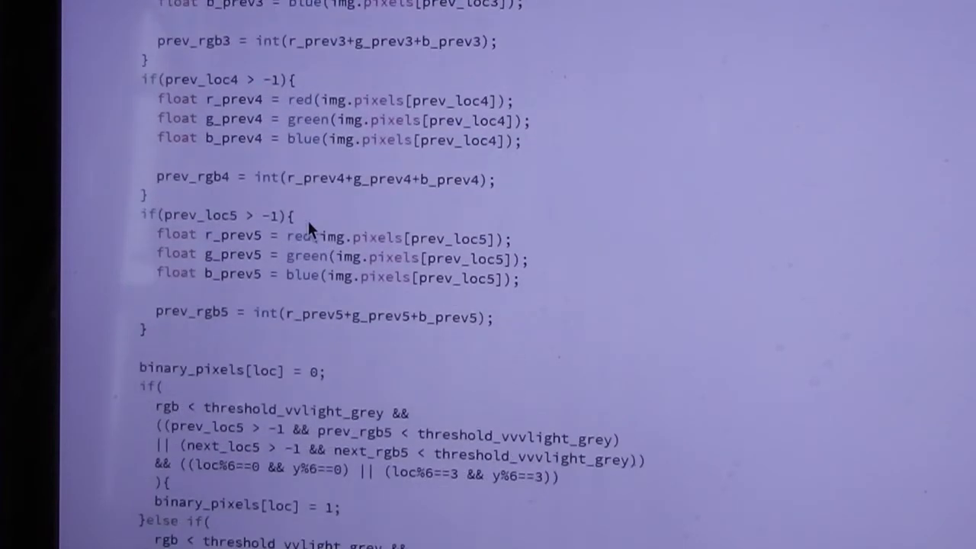
pyautogui.scroll(-3)
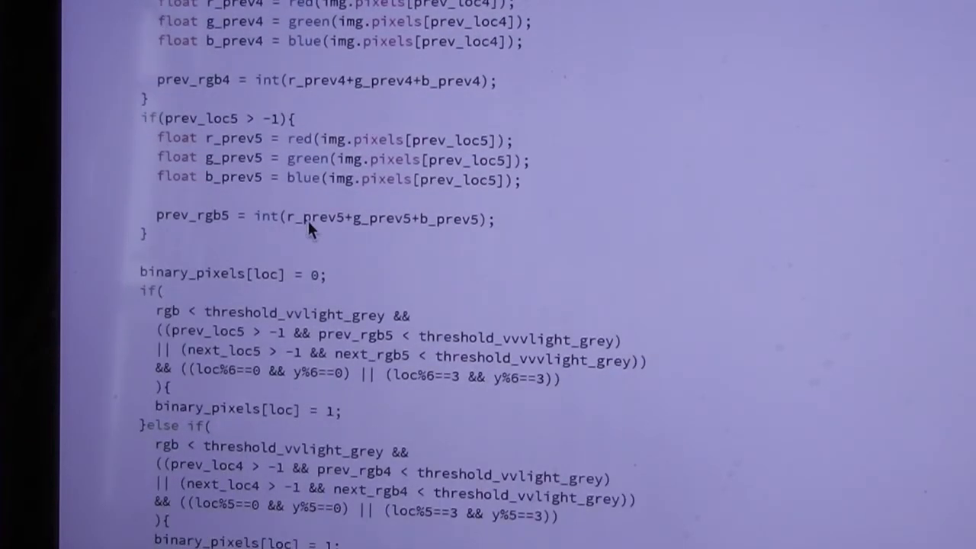
pyautogui.scroll(-3)
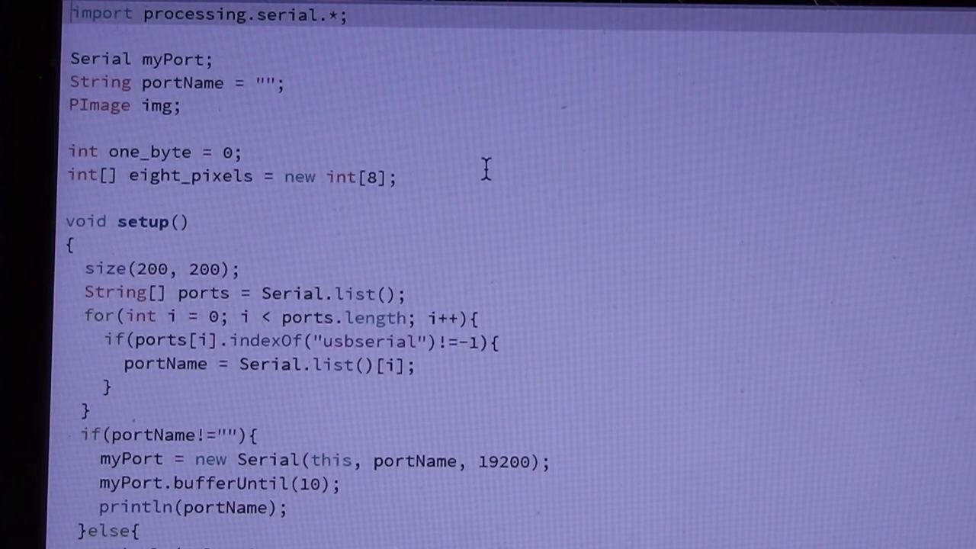
pyautogui.moveTo(115, 9)
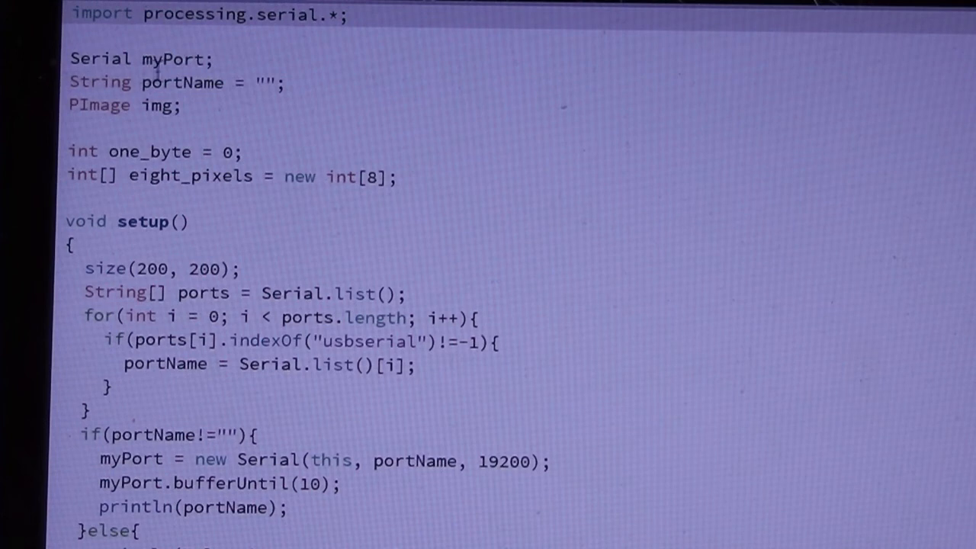
pyautogui.moveTo(232, 64)
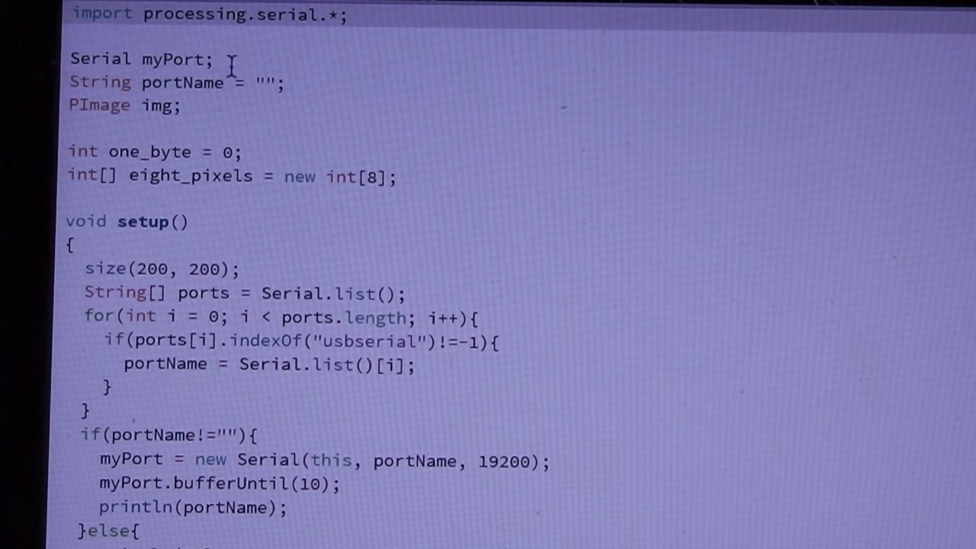
# Scroll the original monochrome sketch to show the setup's printer configuration bytes and delays.
pyautogui.scroll(-3)
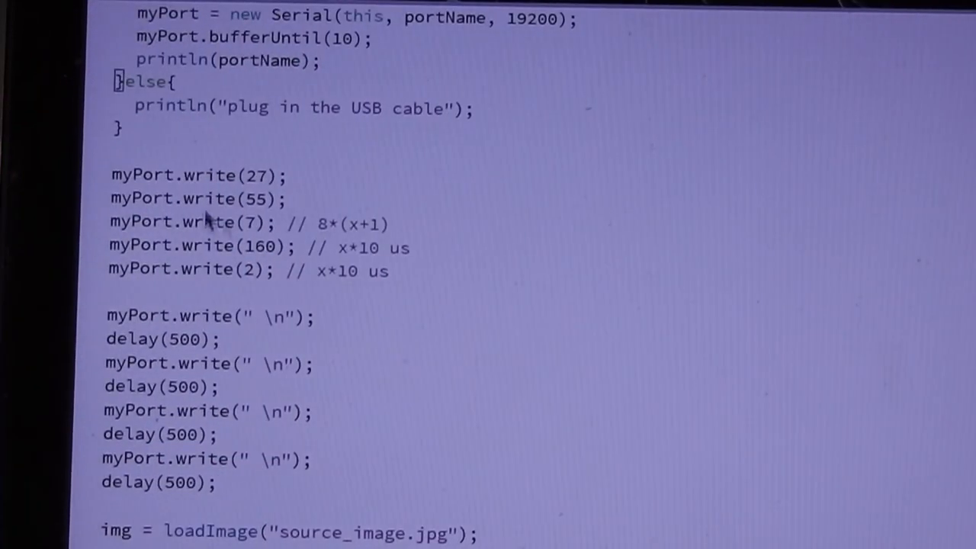
pyautogui.moveTo(339, 212)
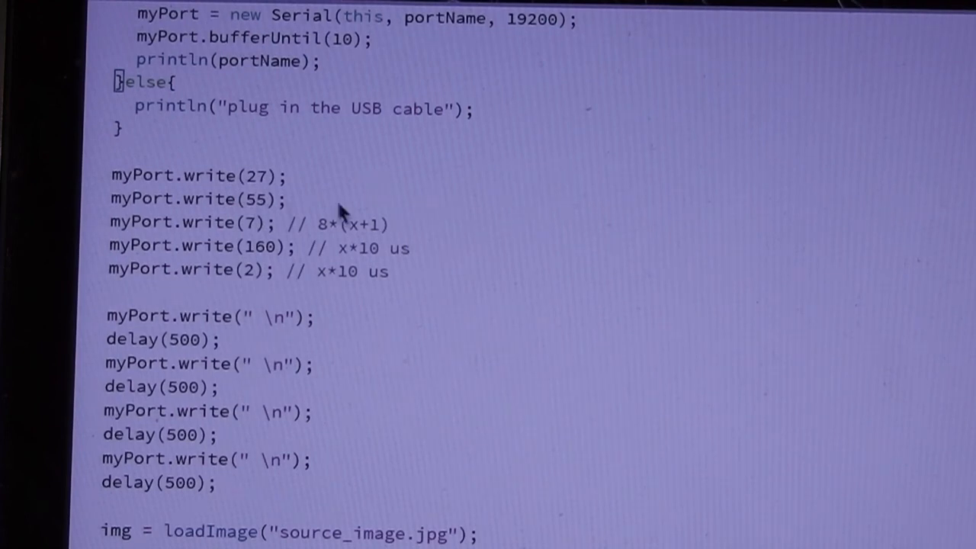
pyautogui.moveTo(286, 191)
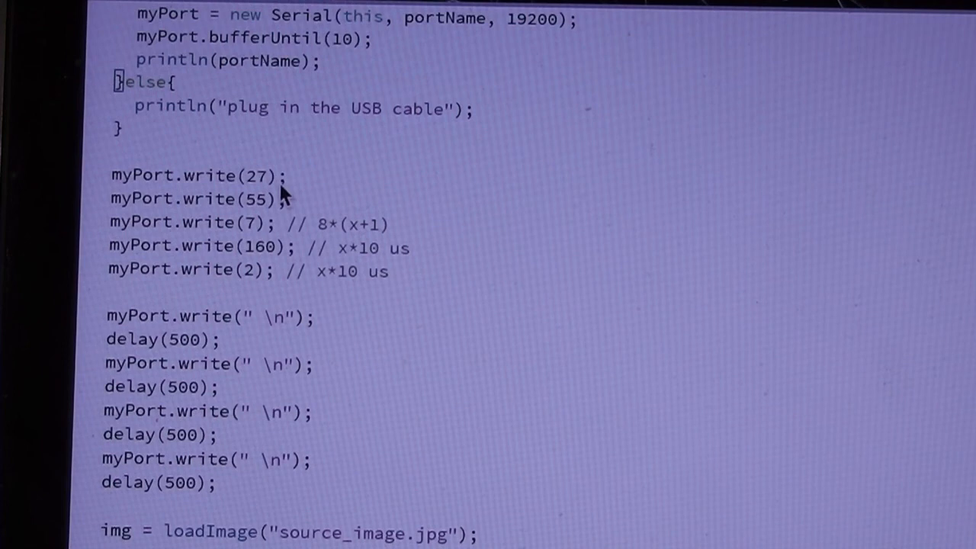
pyautogui.moveTo(302, 190)
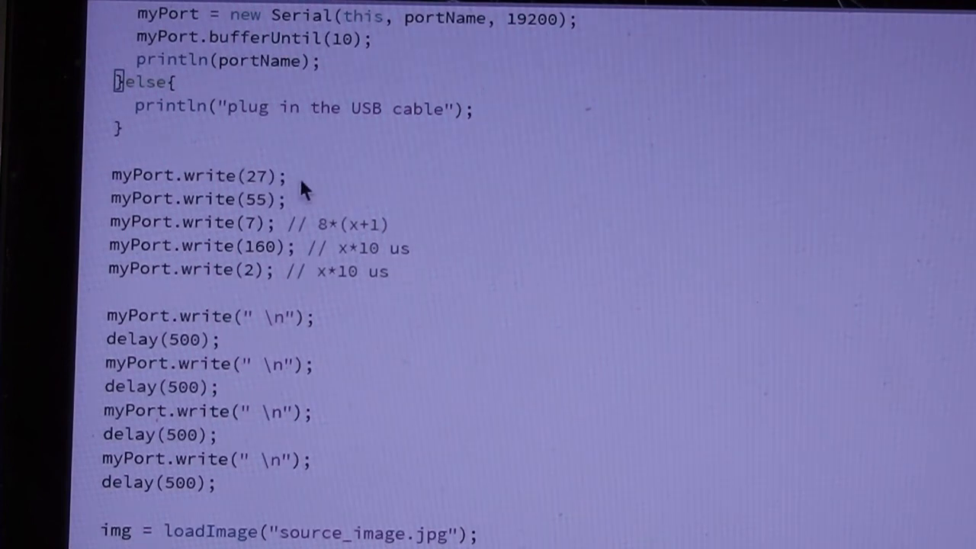